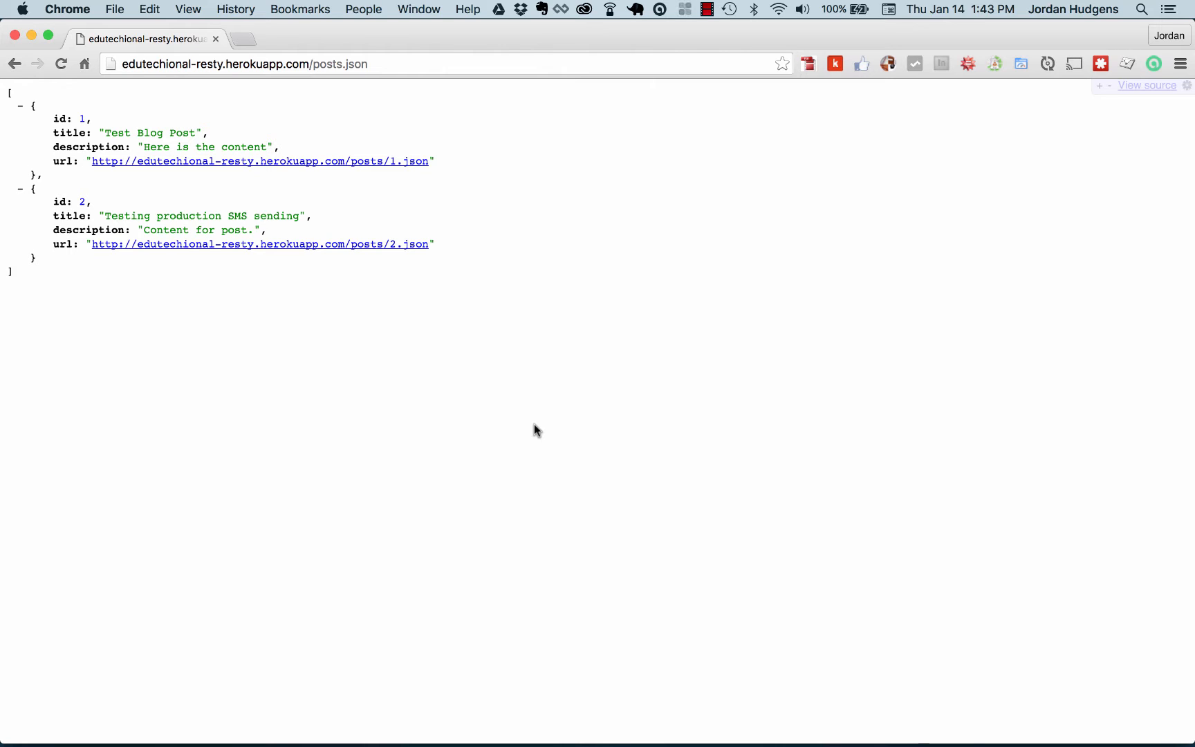
pyautogui.moveTo(529, 285)
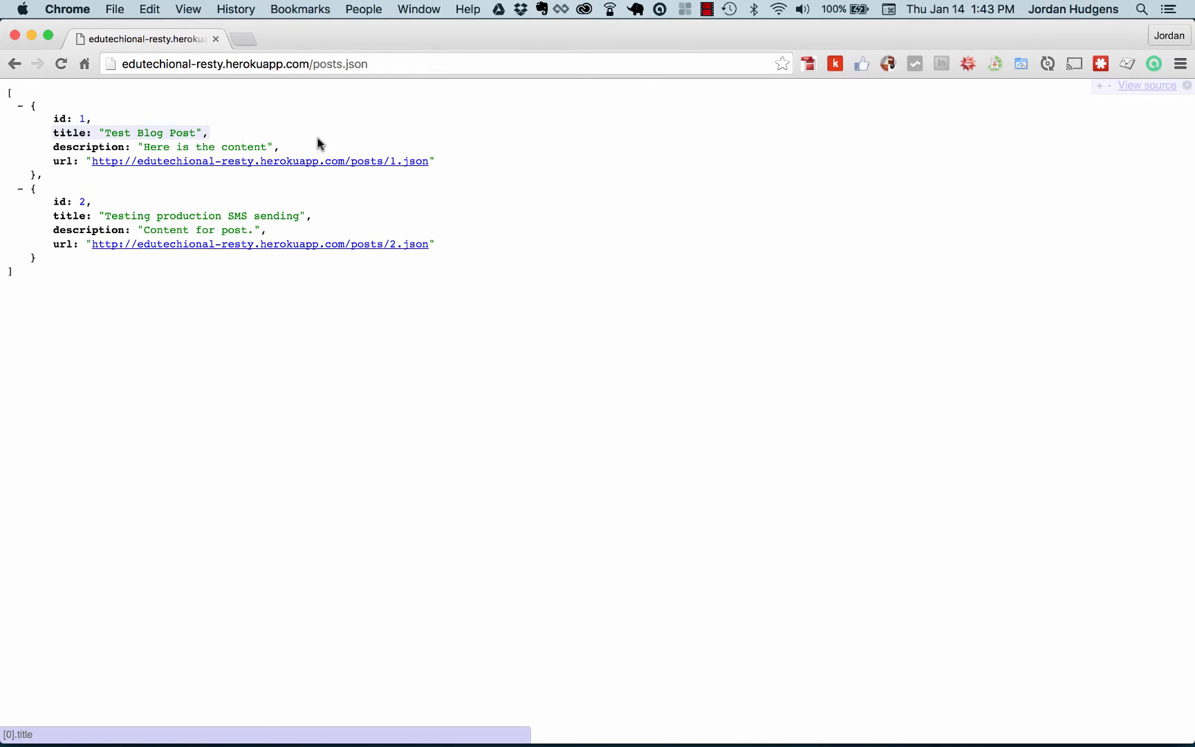
pyautogui.moveTo(305, 135)
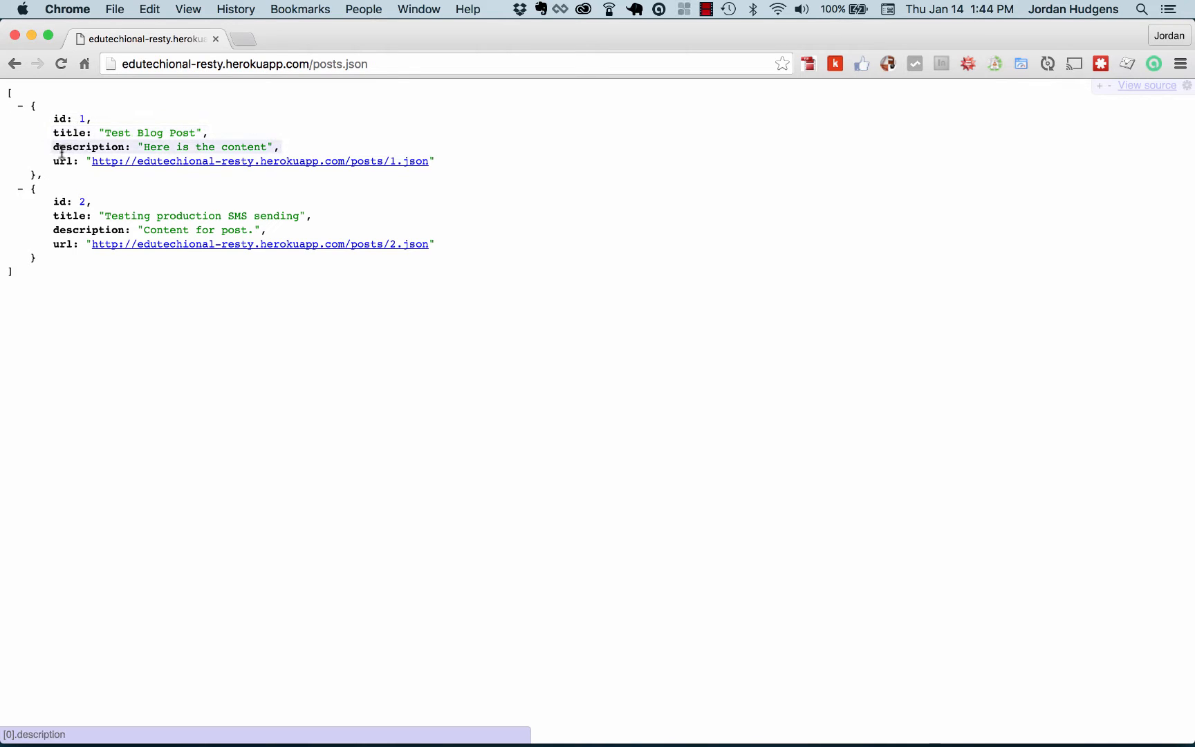
pyautogui.moveTo(178, 228)
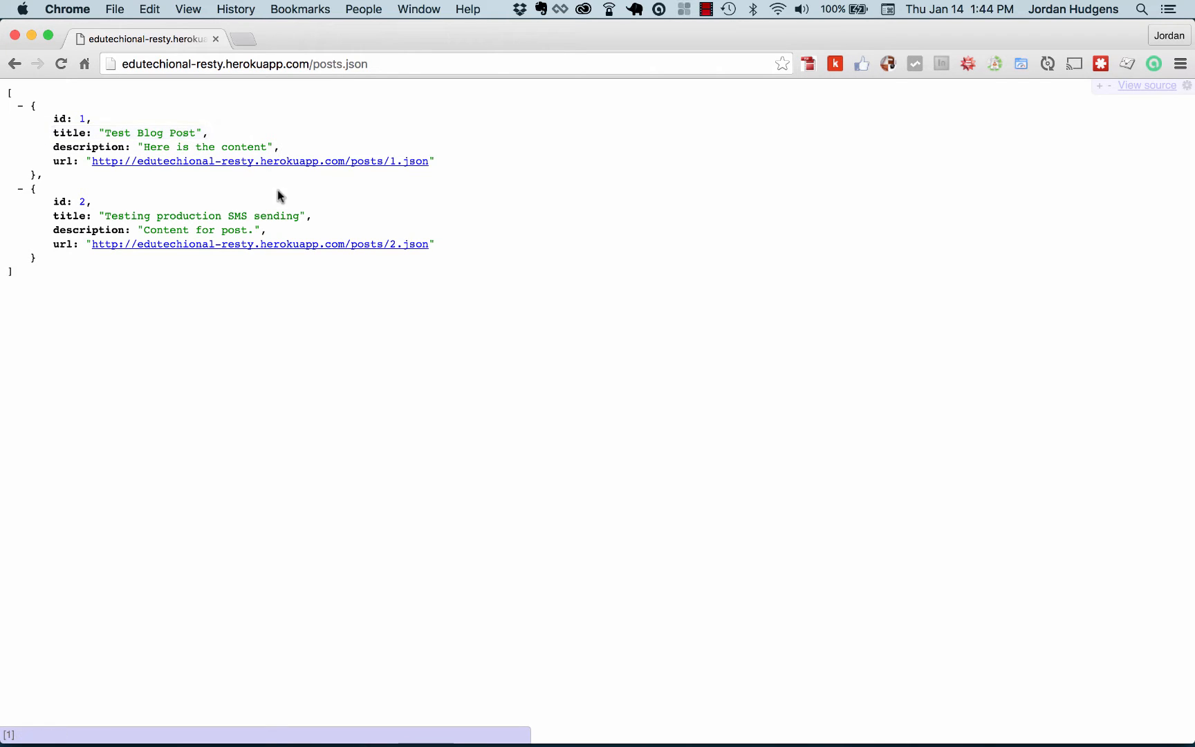
pyautogui.moveTo(353, 166)
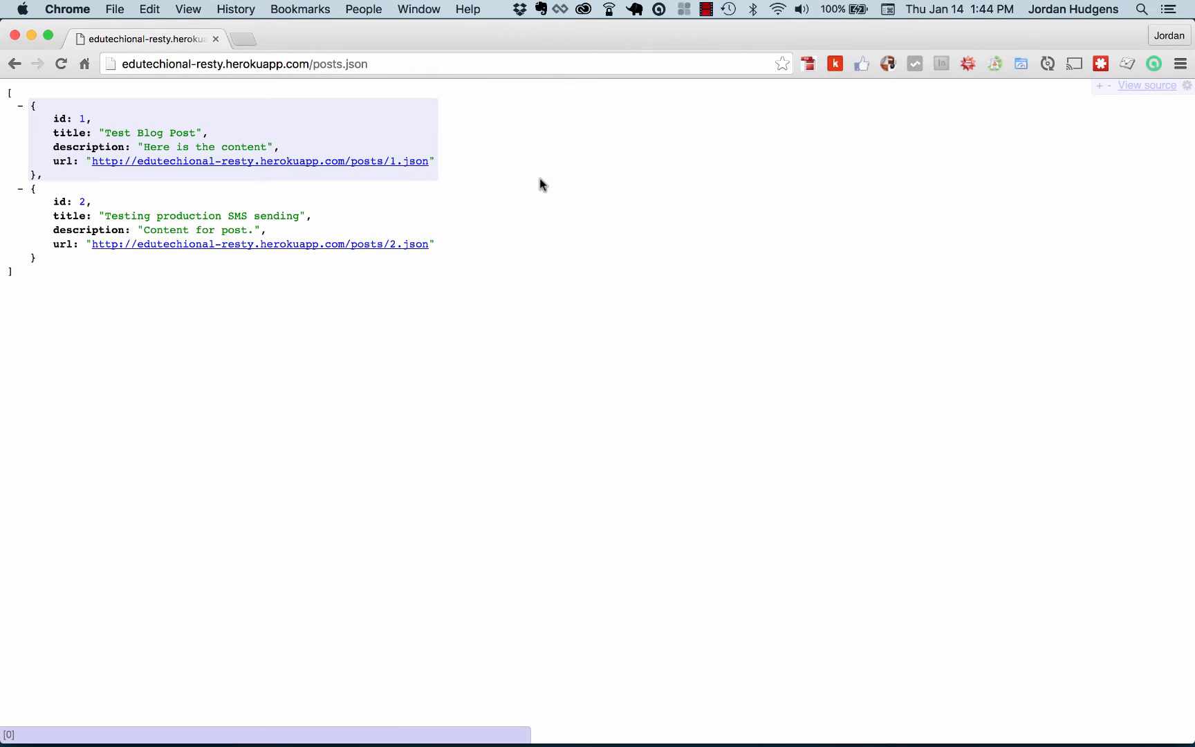
pyautogui.moveTo(527, 181)
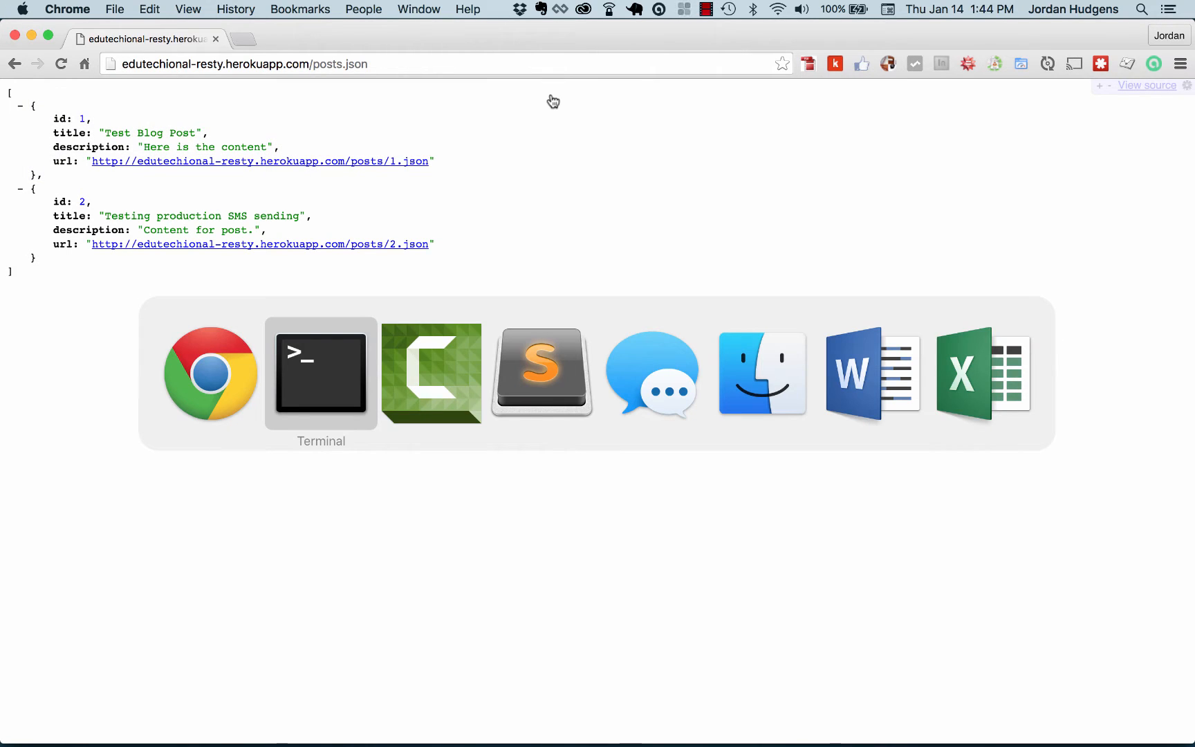
# In Terminal, run touch apiexample.rb to create the empty Ruby file
pyautogui.click(321, 372)
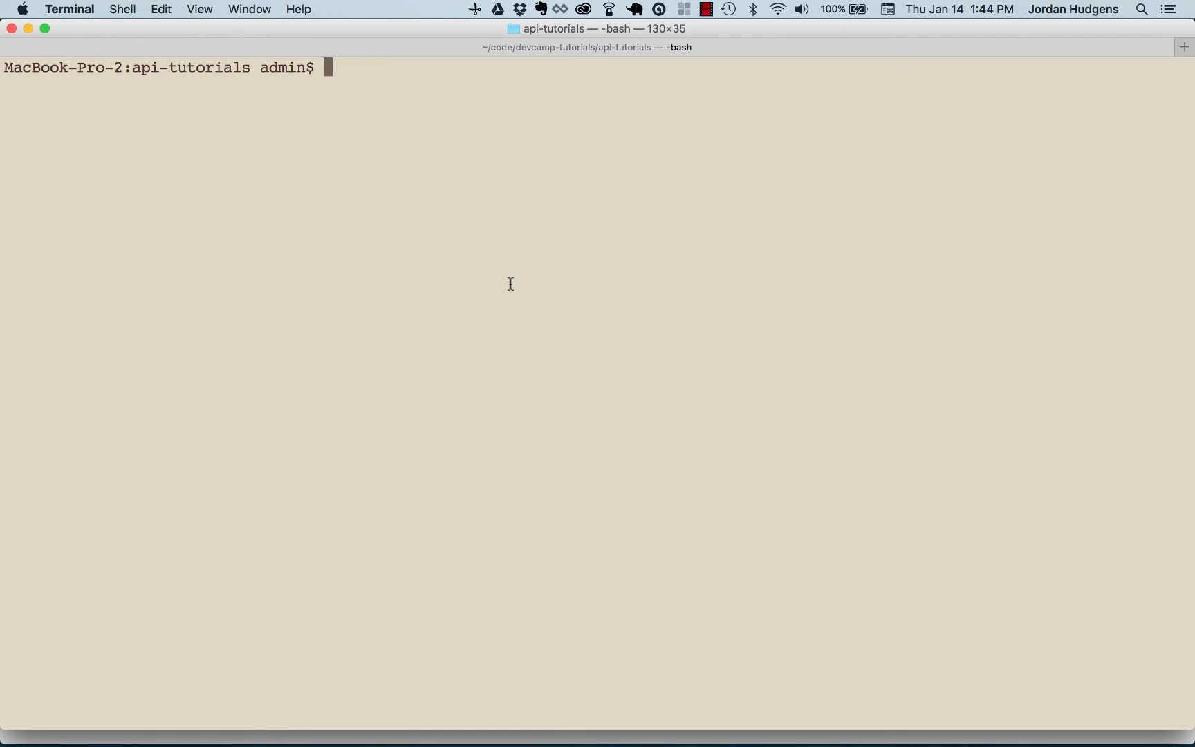
pyautogui.write('touch')
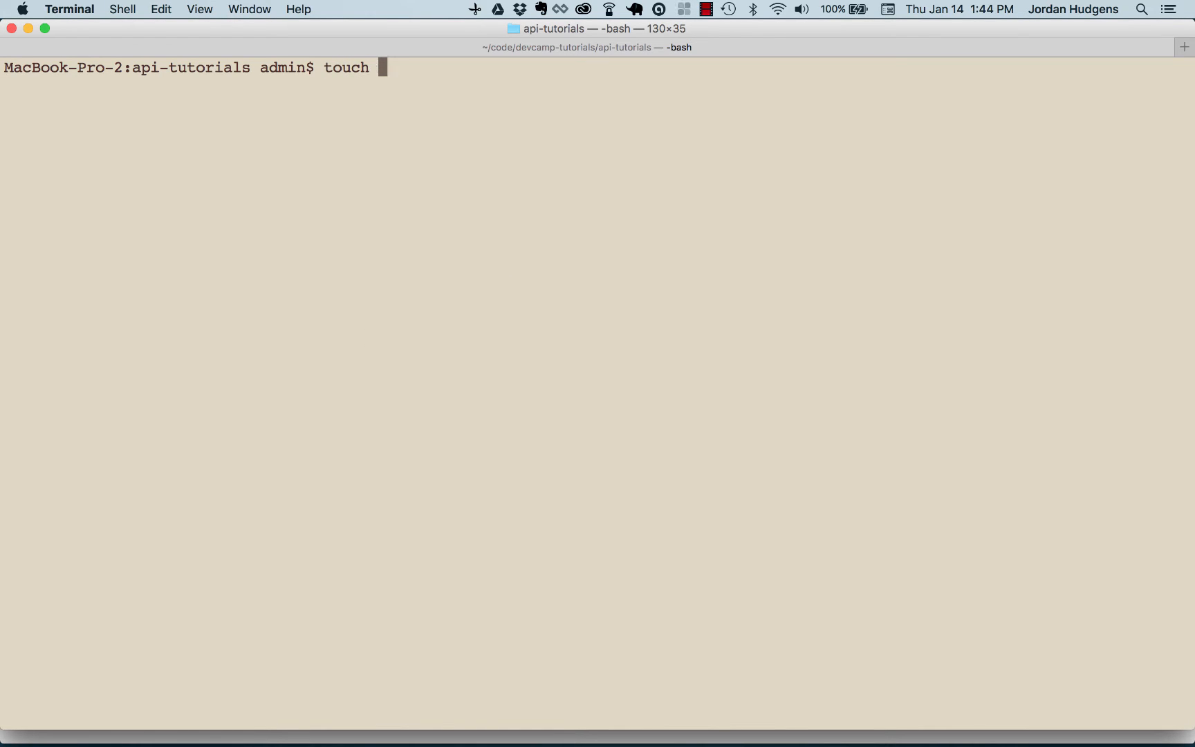
pyautogui.write('apiex')
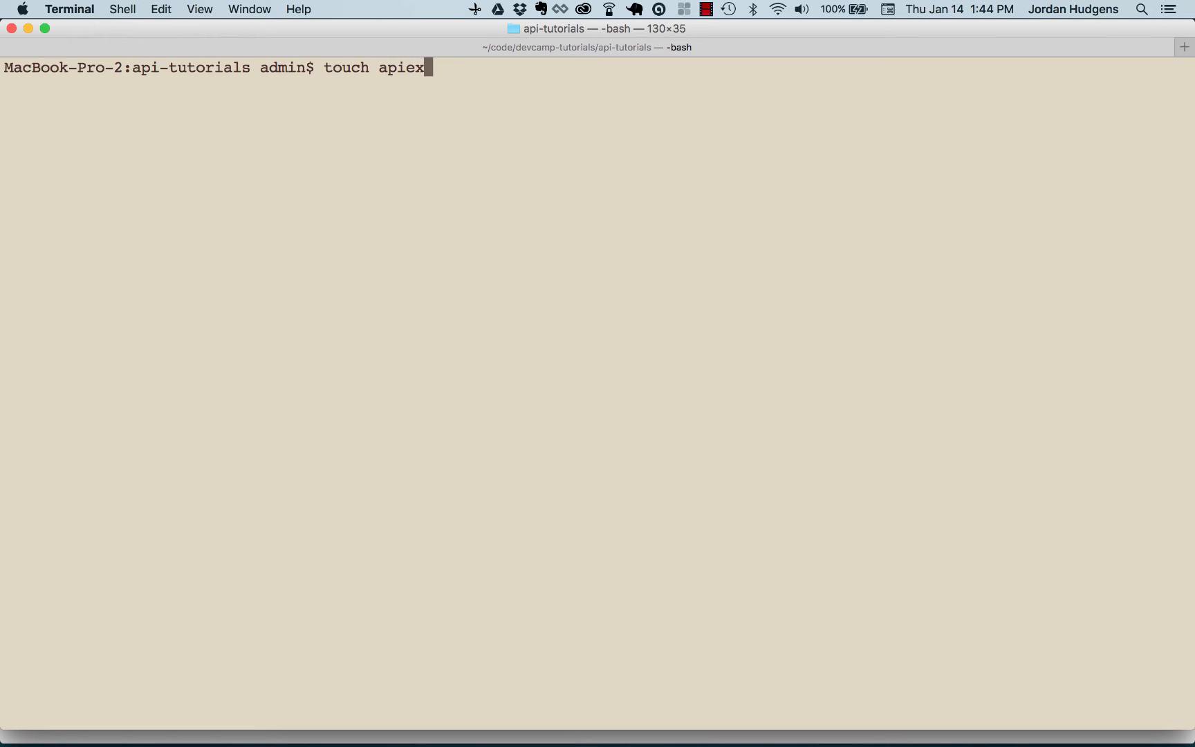
pyautogui.write('ample.rb')
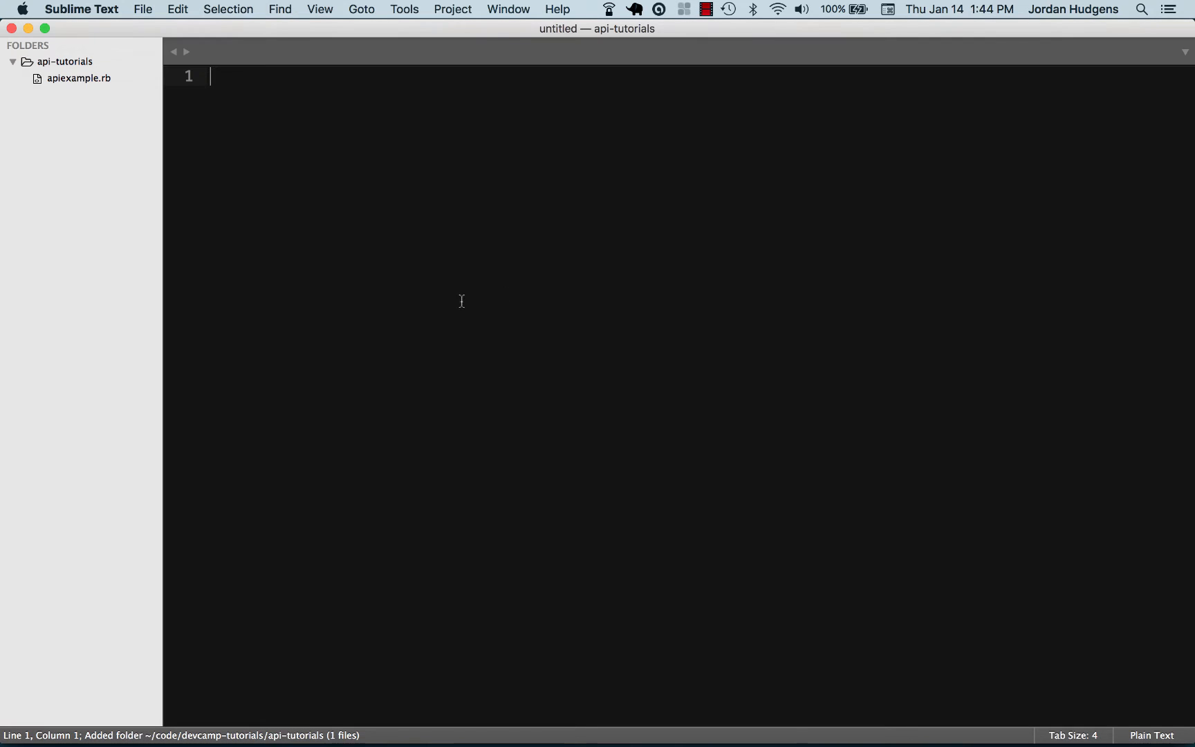
# Open apiexample.rb, add require 'rubygems', and start a second require line for httparty
pyautogui.doubleClick(76, 78)
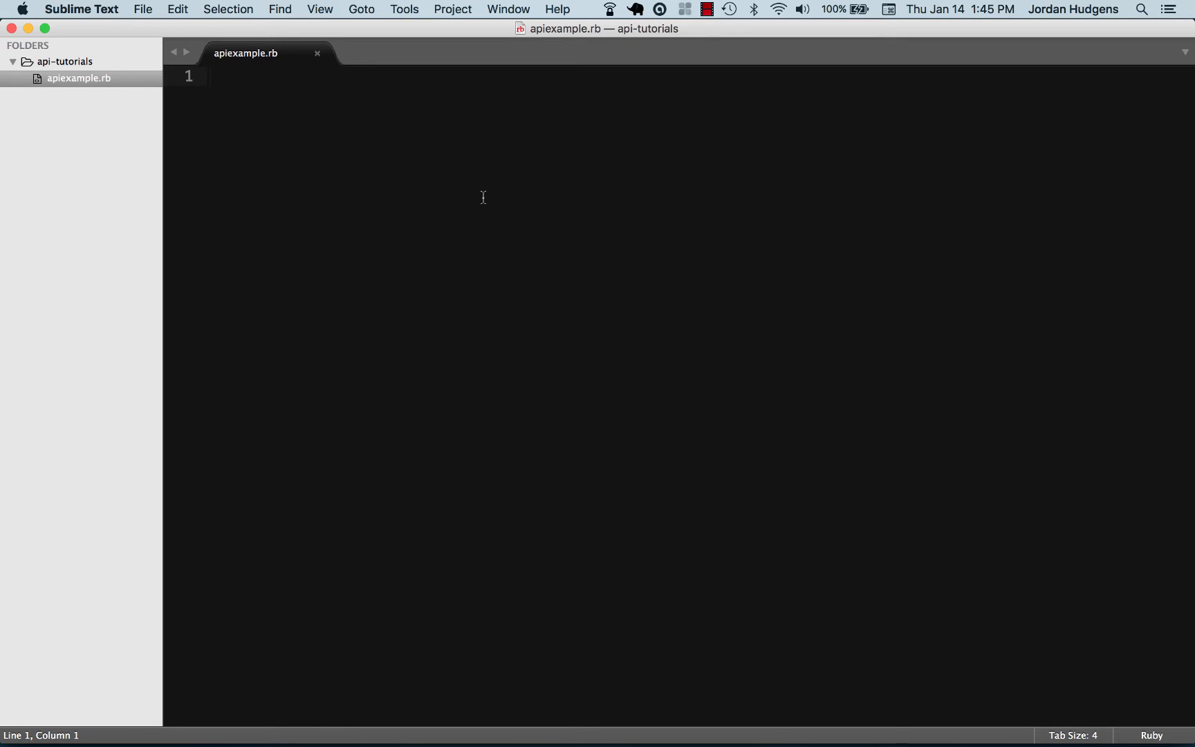
pyautogui.write('r')
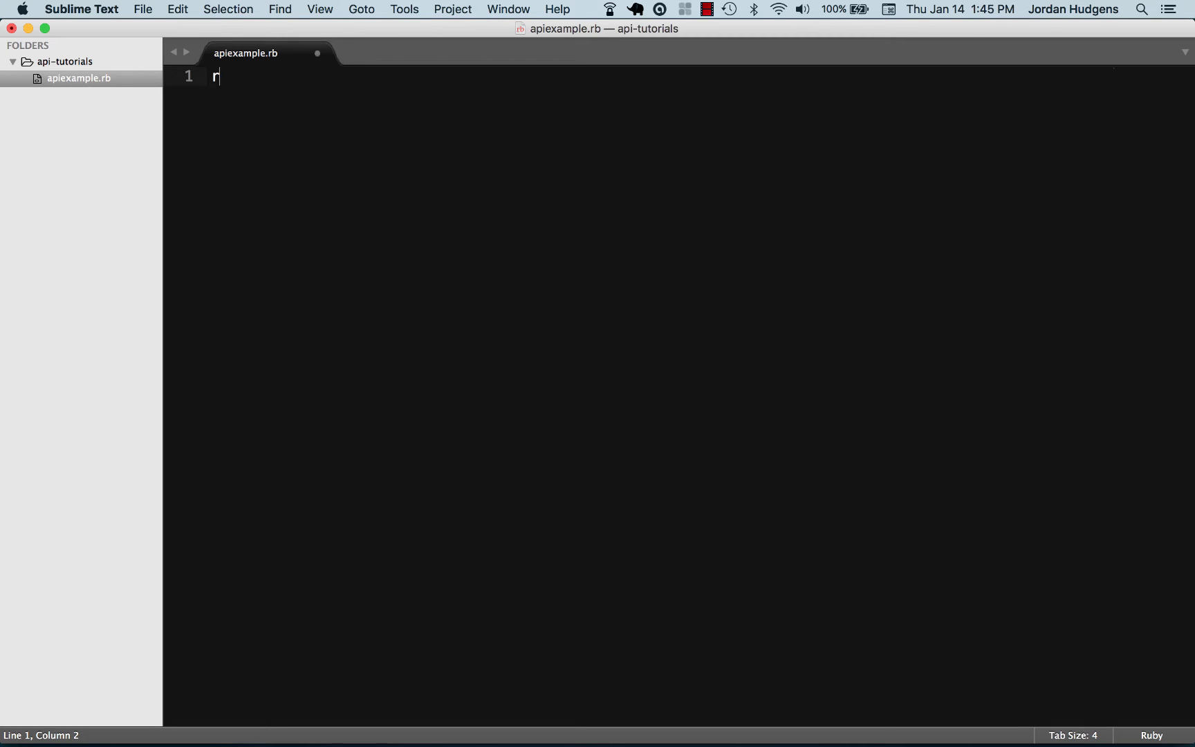
pyautogui.write("equire ''")
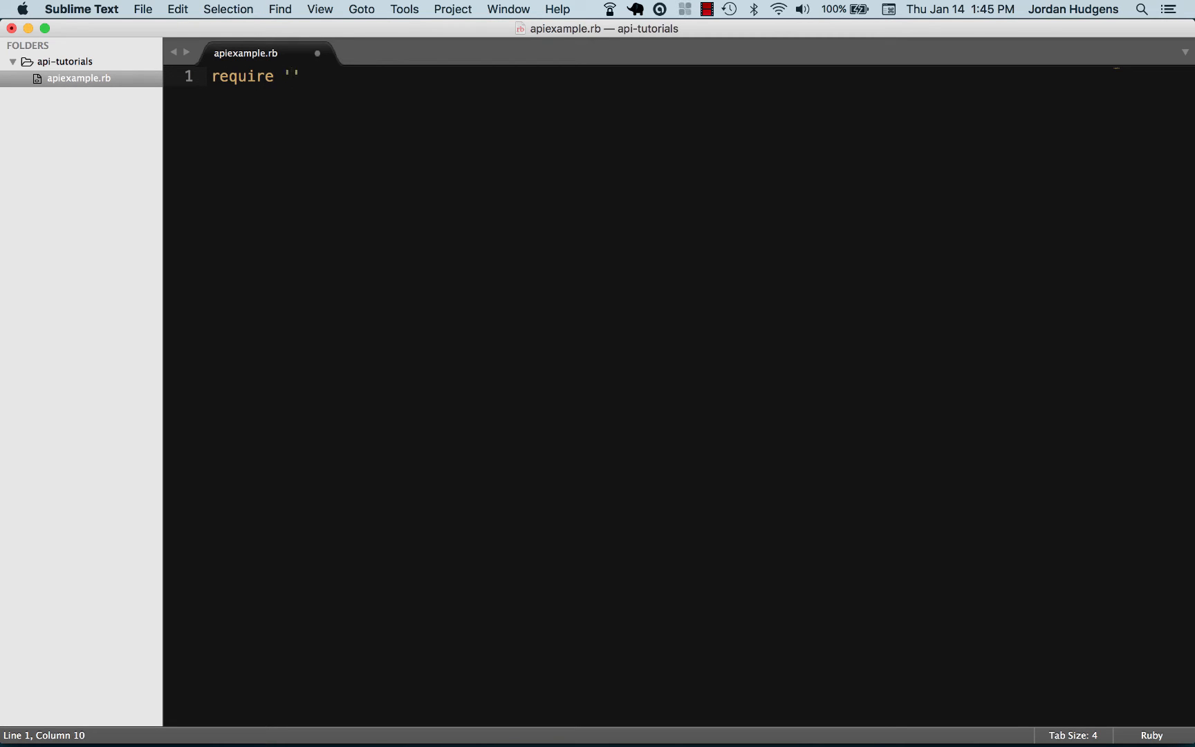
pyautogui.write('rubygems')
pyautogui.write('re')
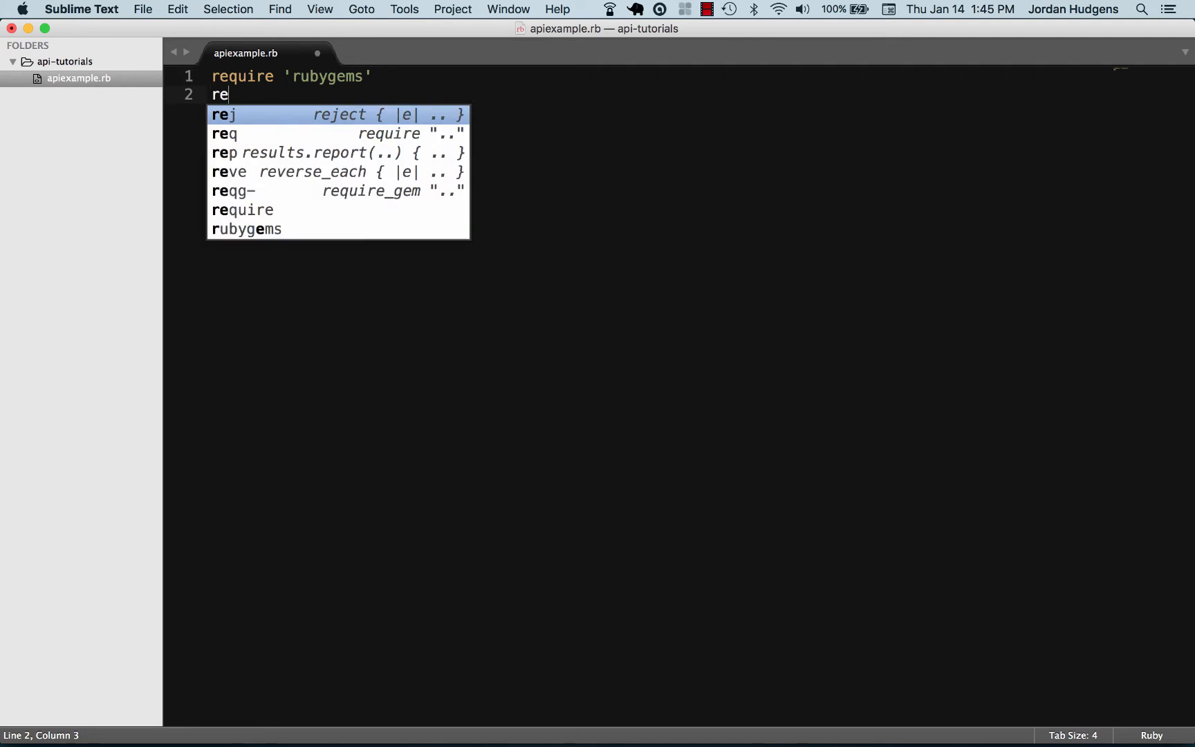
pyautogui.press('Tab')
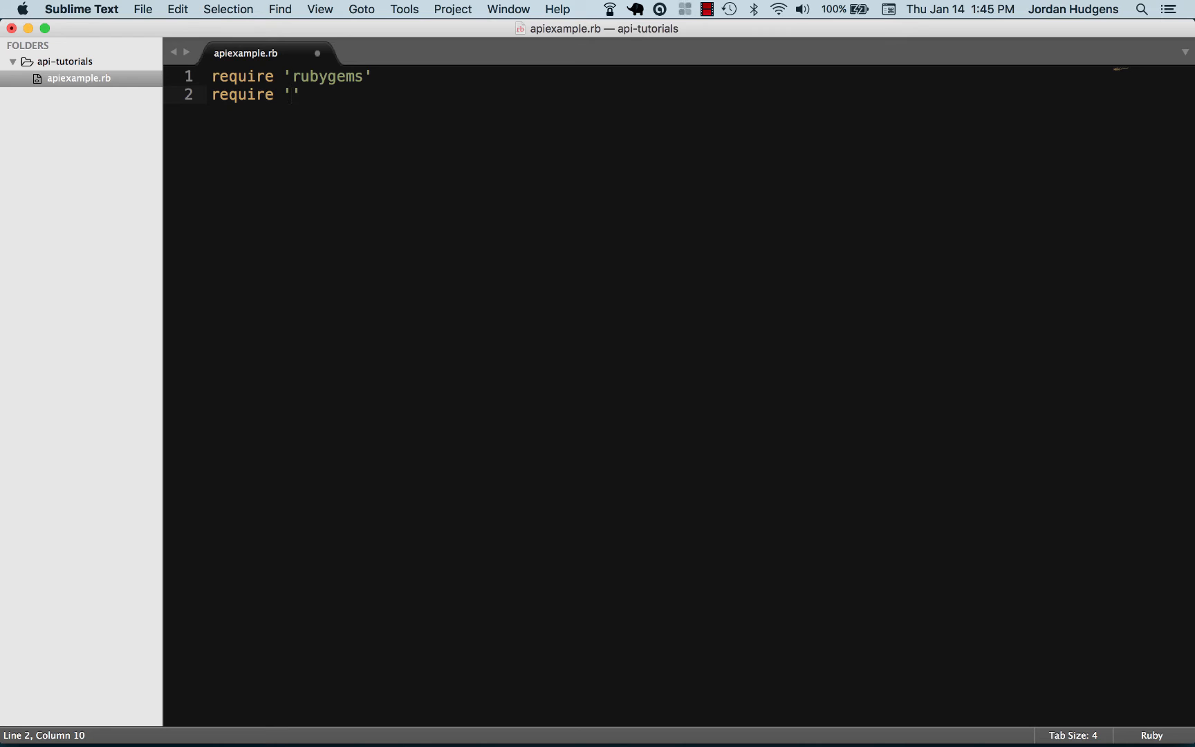
pyautogui.write('http')
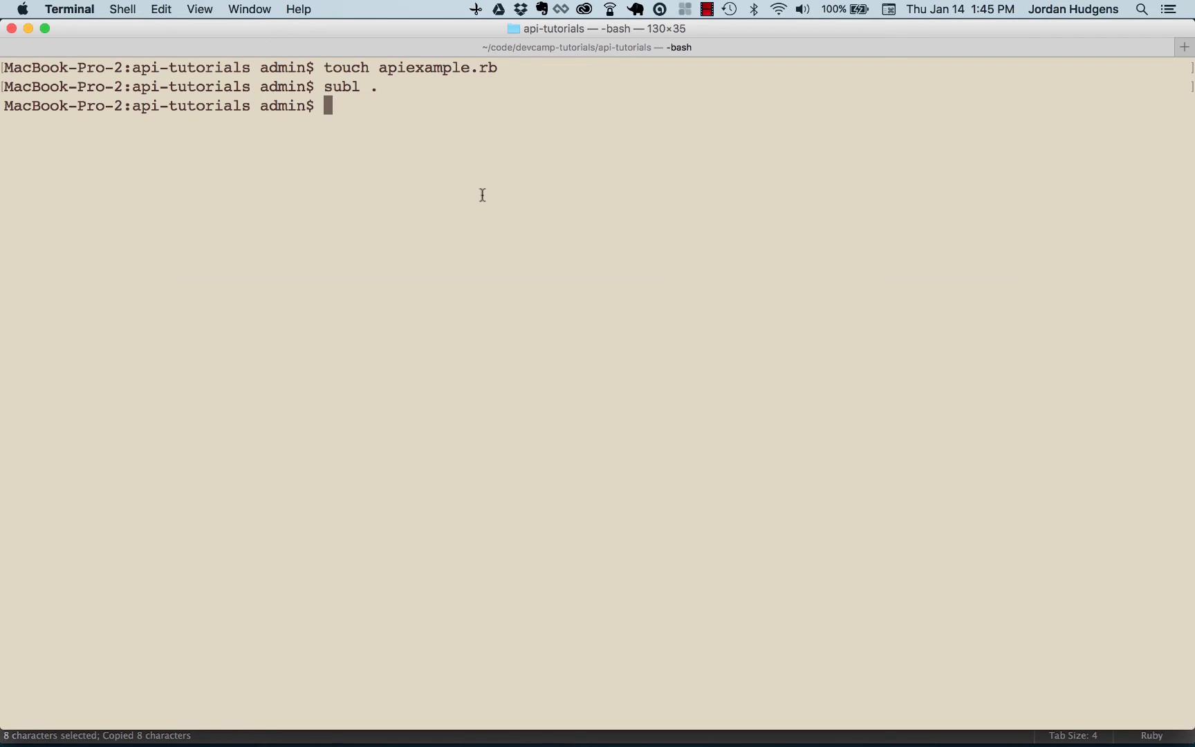
# Run gem install httparty in Terminal
pyautogui.write('gem')
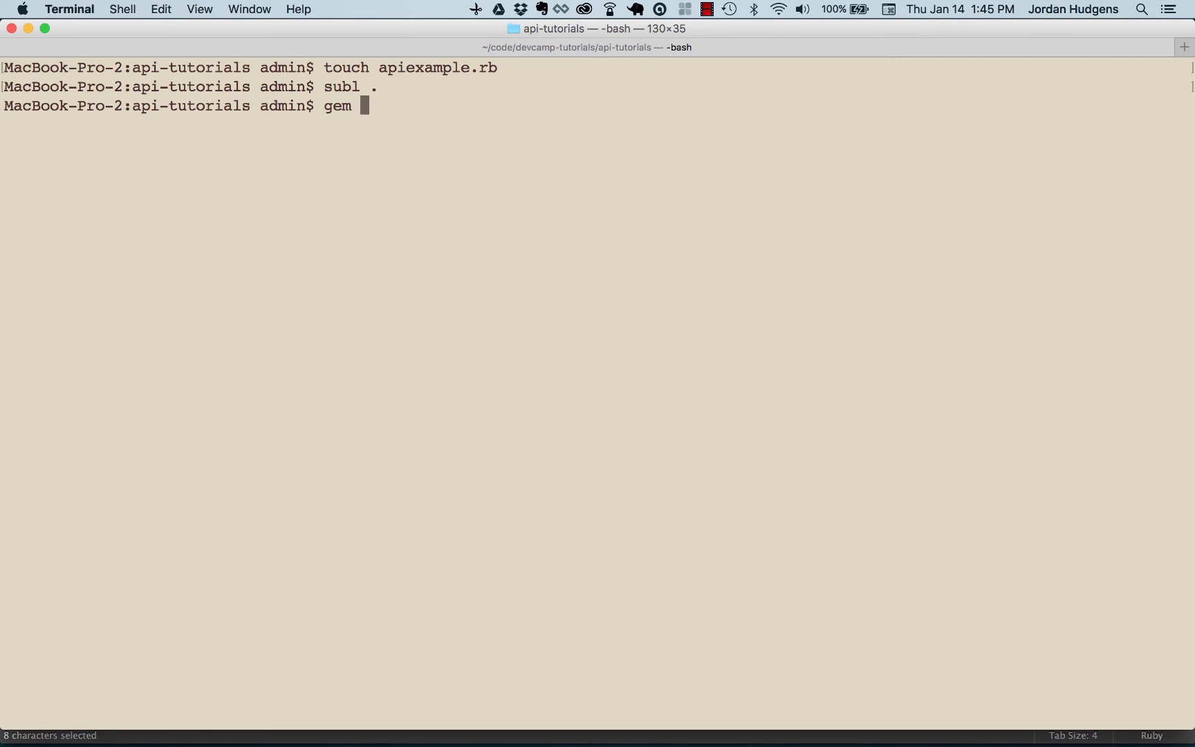
pyautogui.write('install httparty')
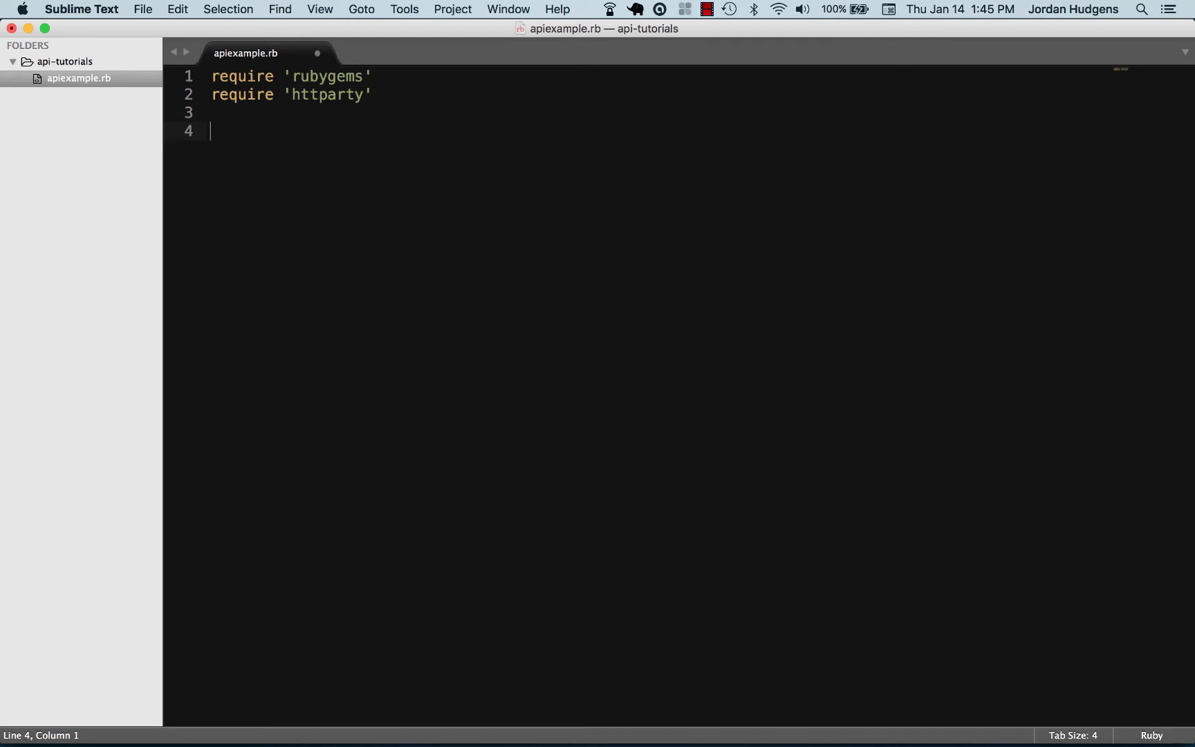
pyautogui.moveTo(1072, 737)
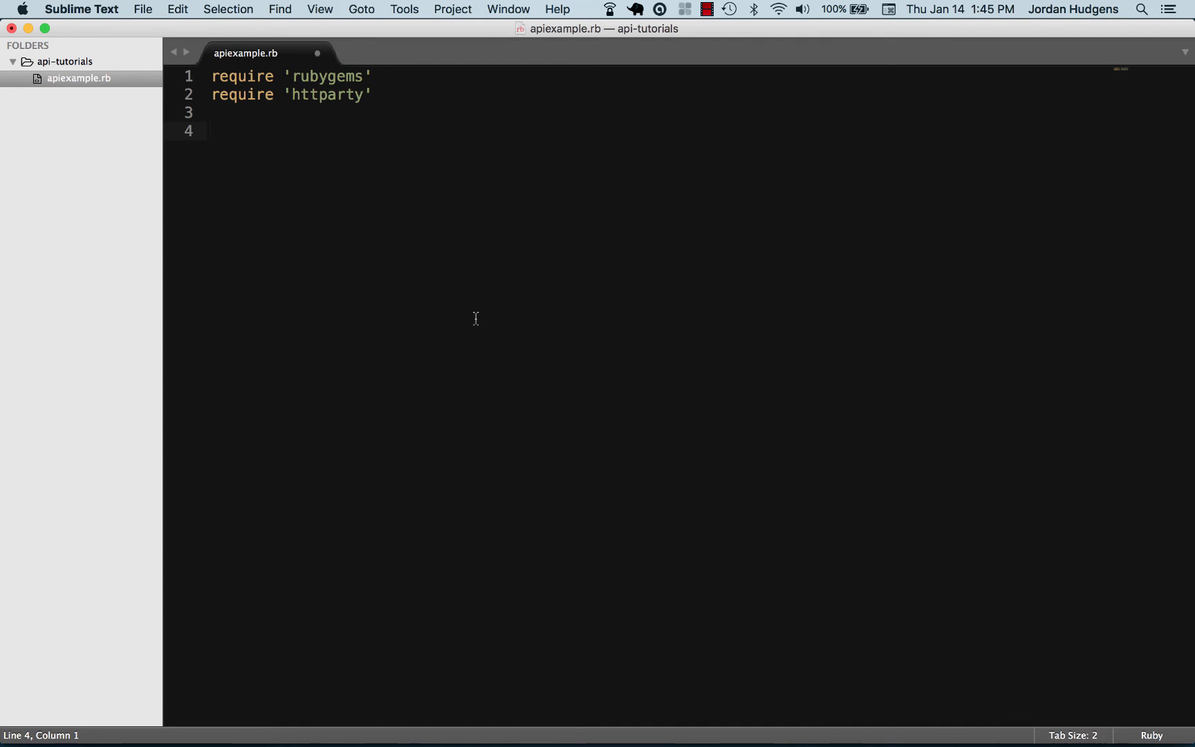
# Save, declare class EdutechionalResty on line 4, and begin an indented include line
pyautogui.press('cmd+s')
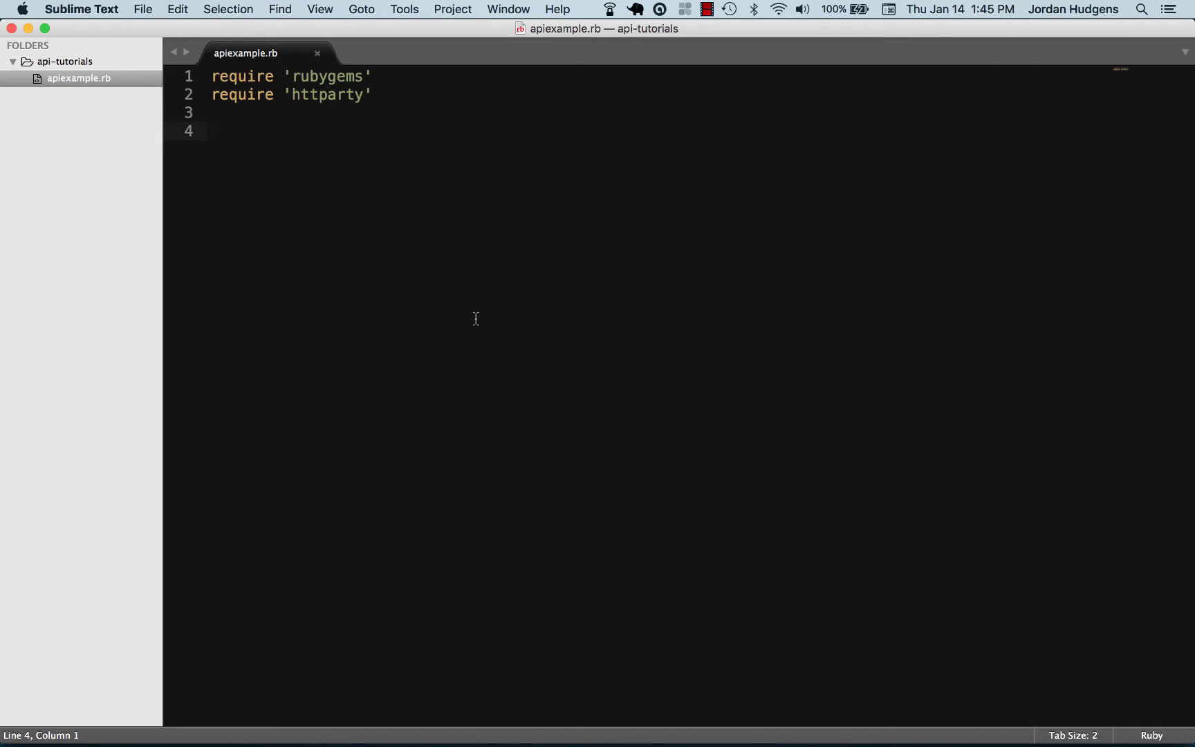
pyautogui.write('class')
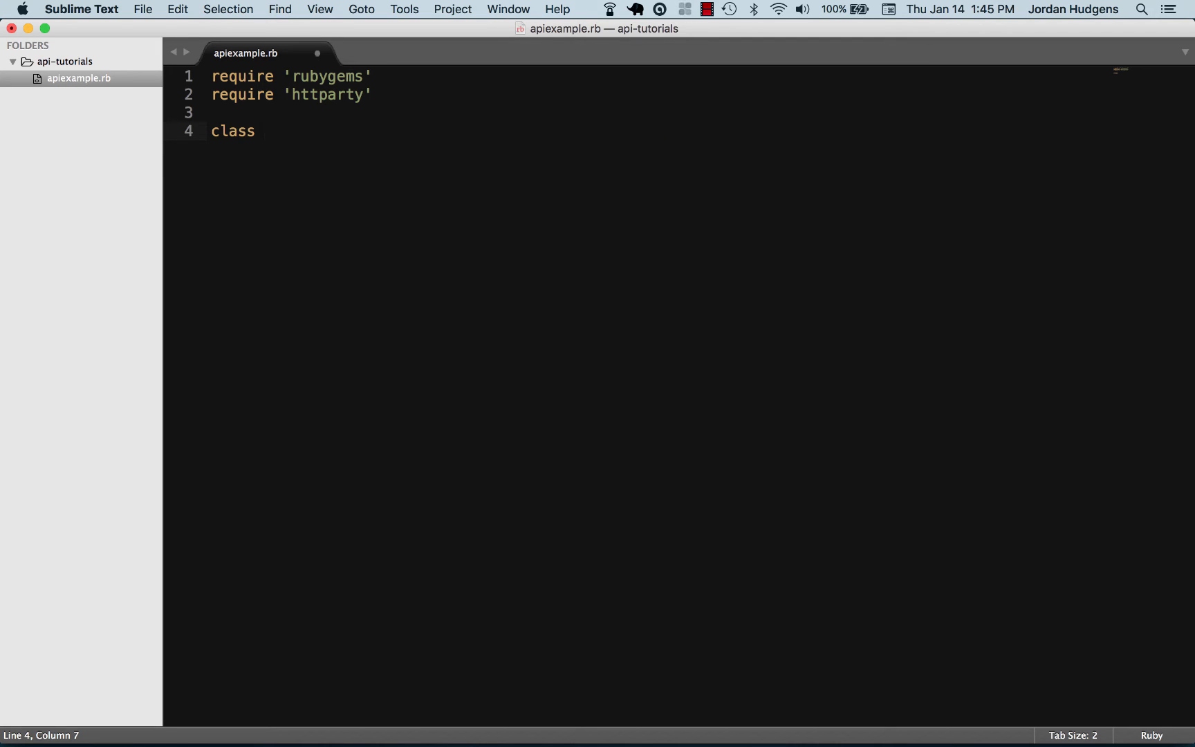
pyautogui.write('Edut')
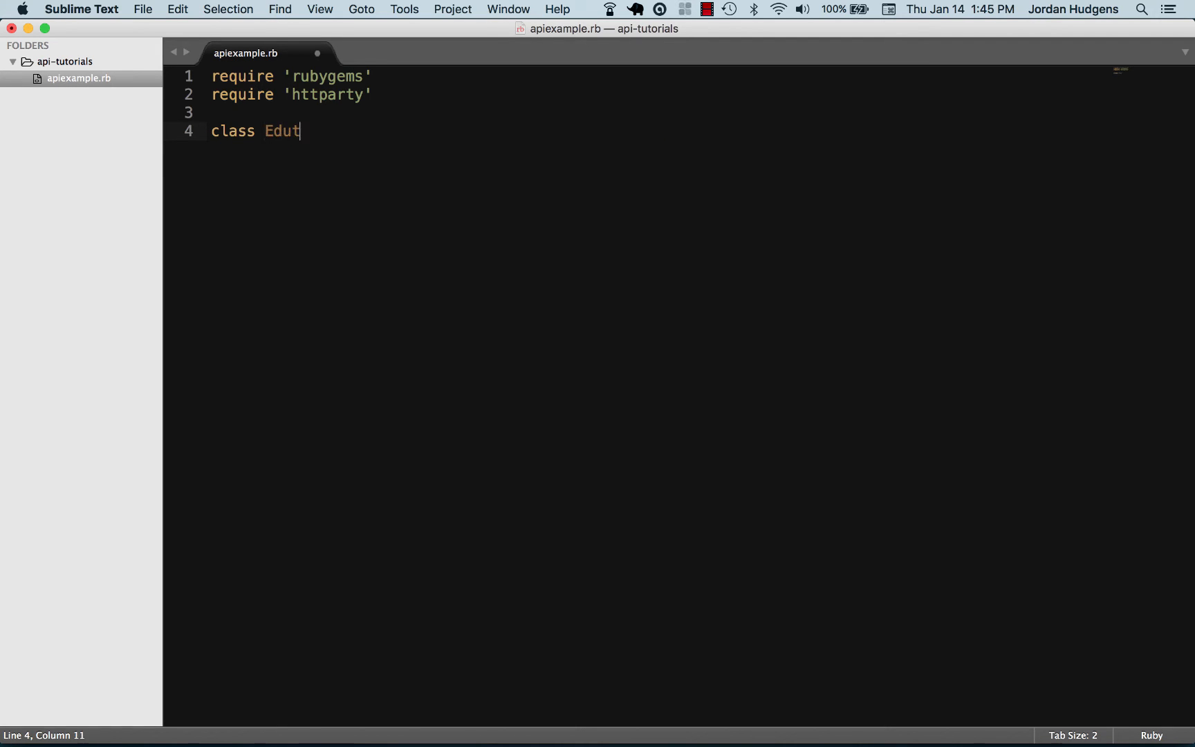
pyautogui.write('echional')
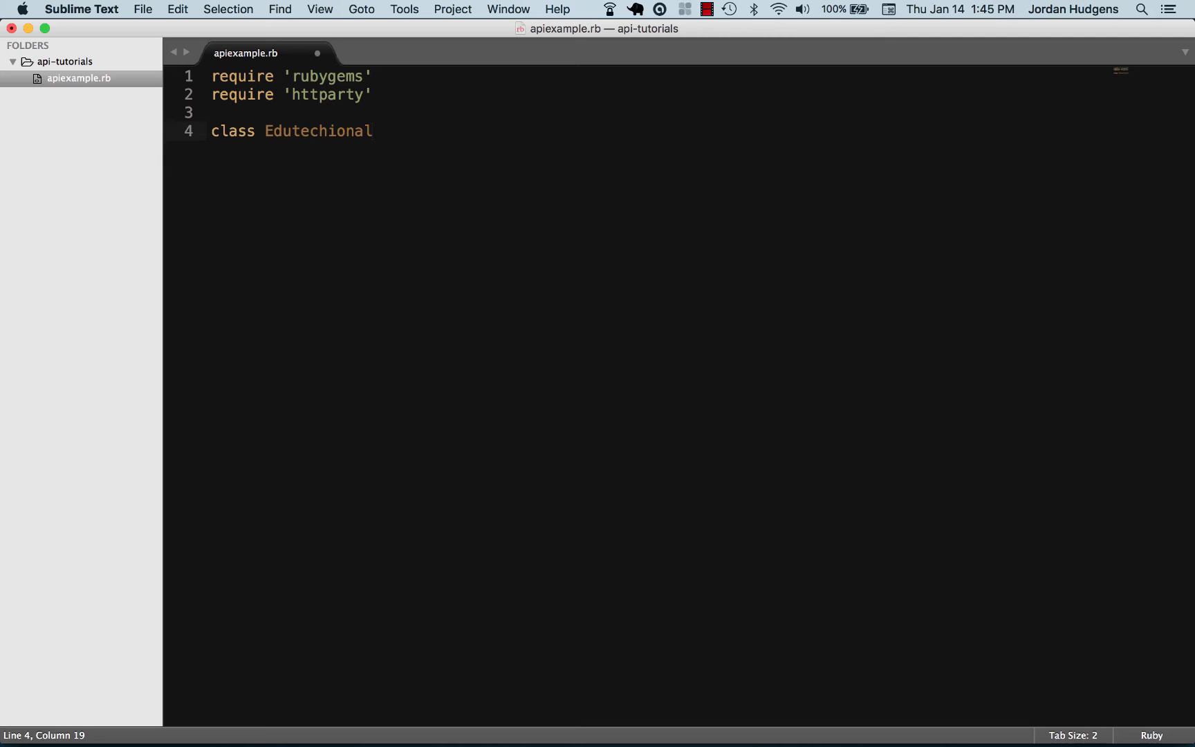
pyautogui.write('Resty')
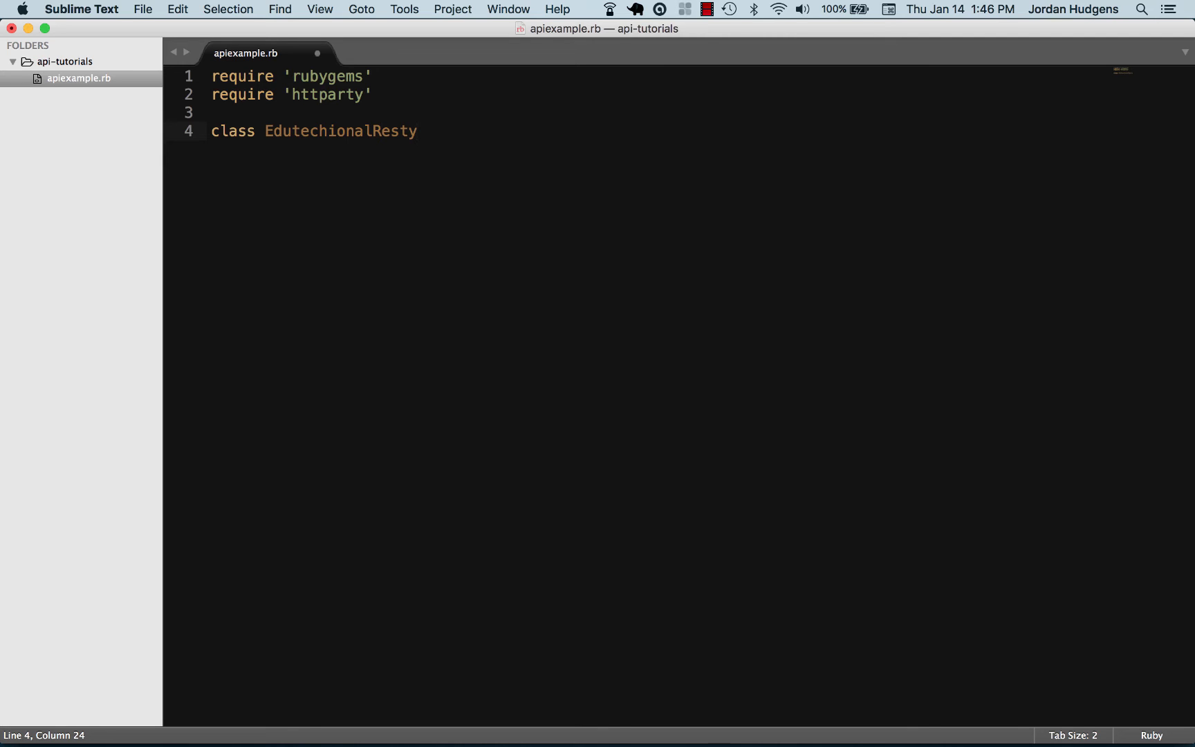
pyautogui.press('Enter')
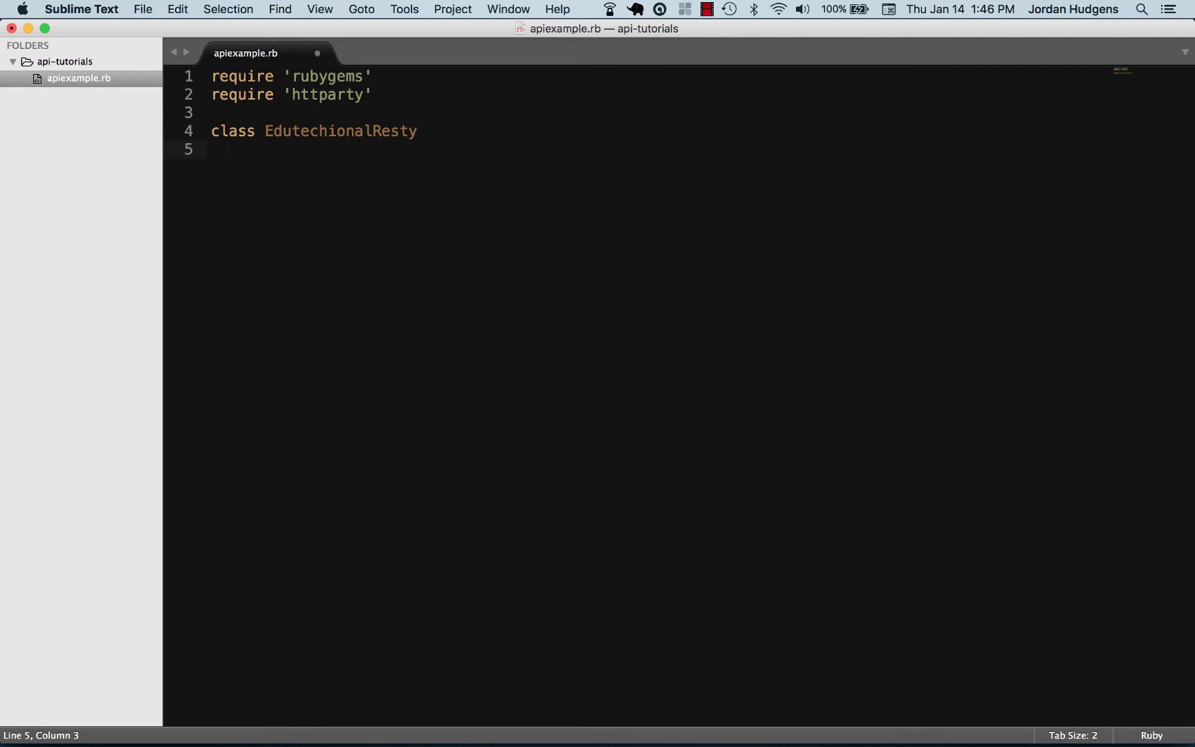
pyautogui.write('include H')
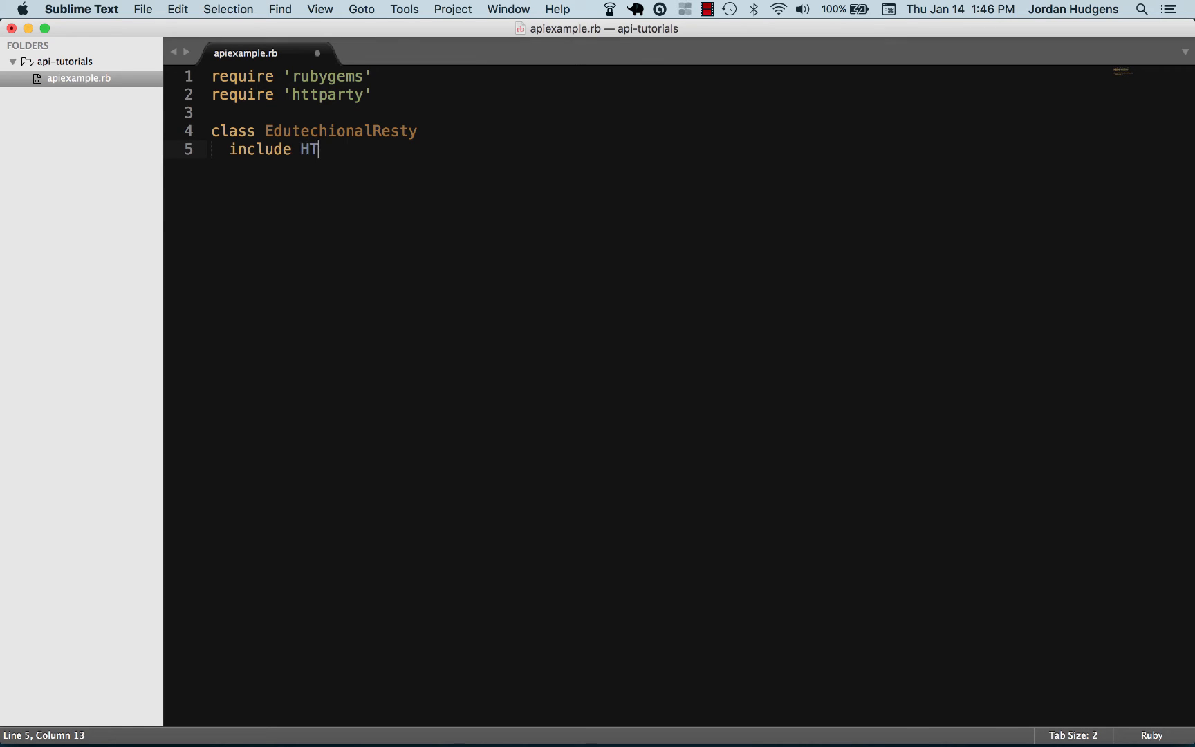
# Complete include HTTParty in the class and start a base_uri line with quotes
pyautogui.write('TParty')
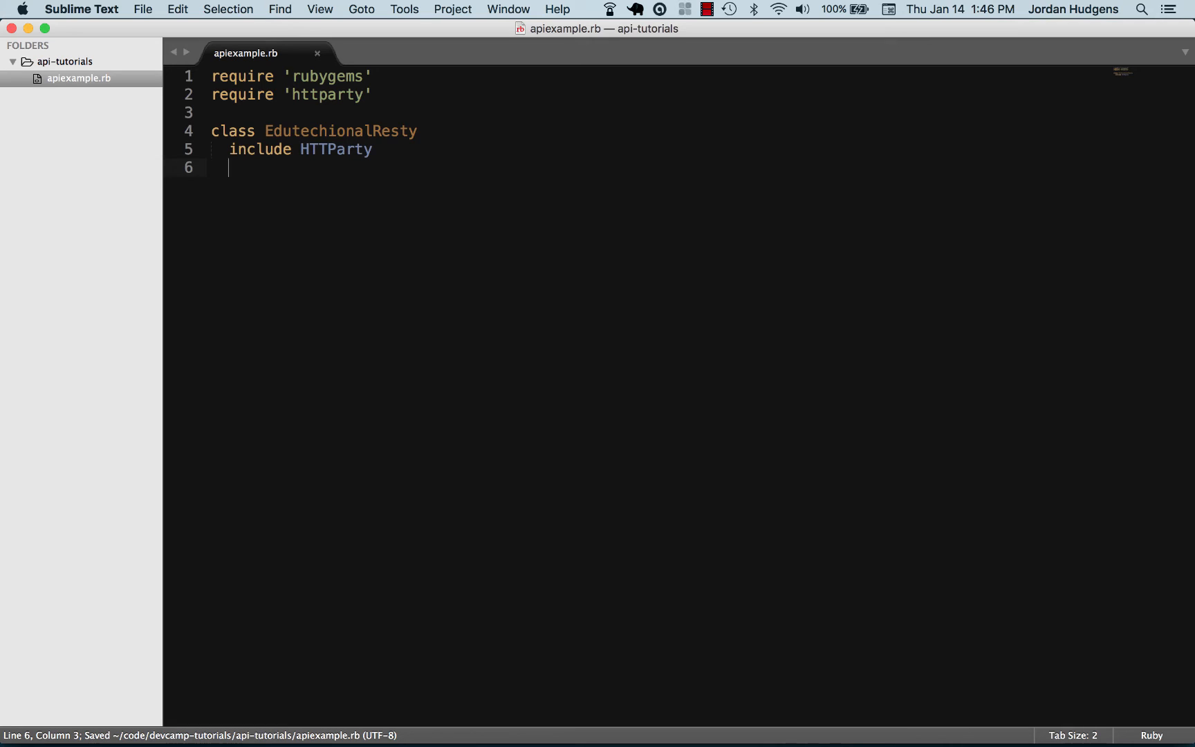
pyautogui.moveTo(362, 162)
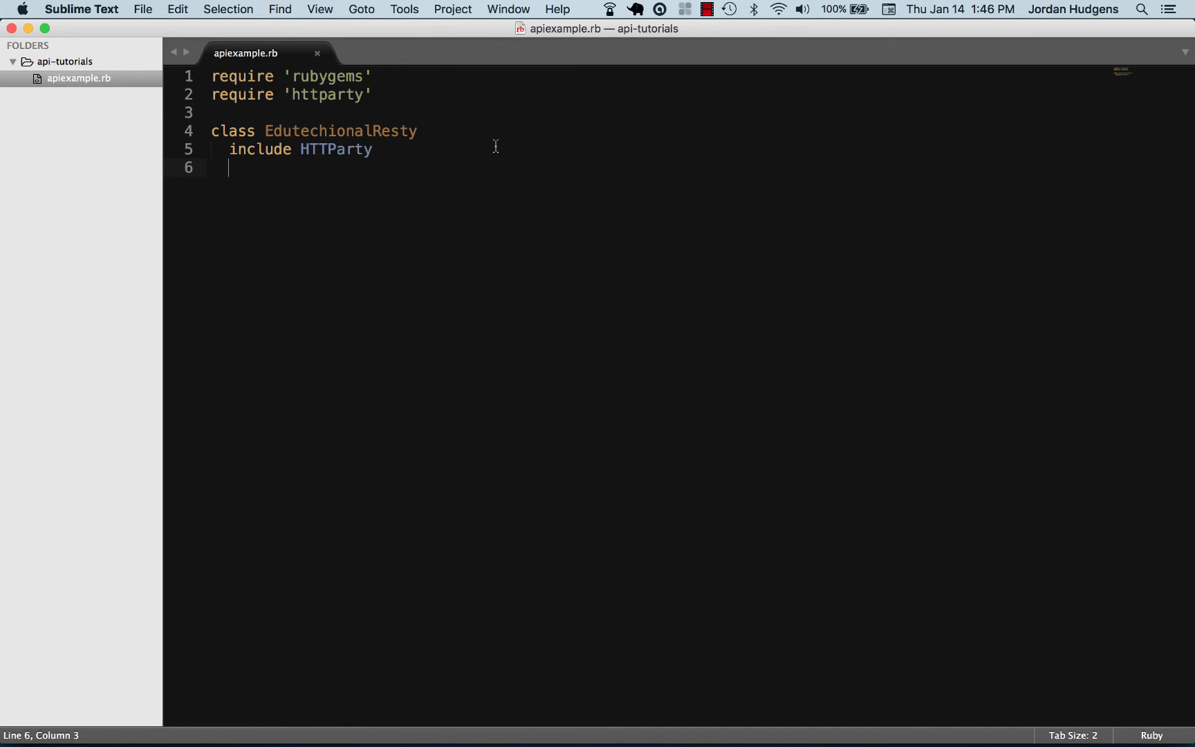
pyautogui.write('base_')
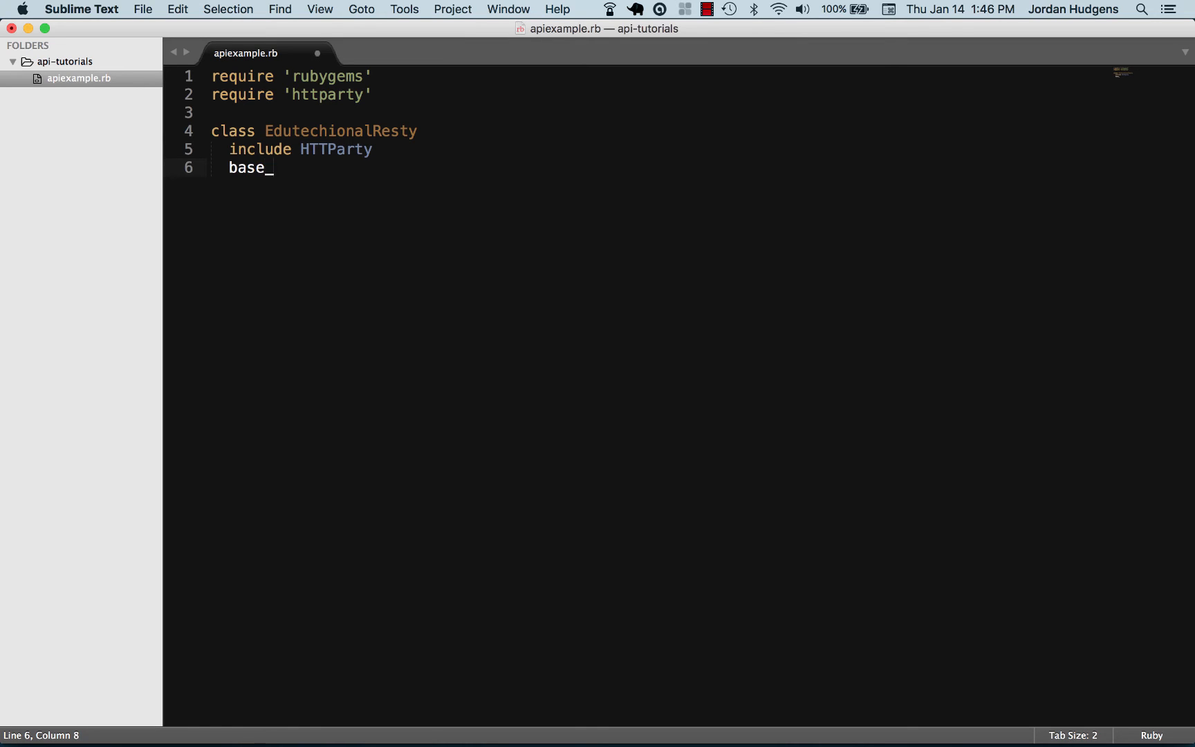
pyautogui.write('uri')
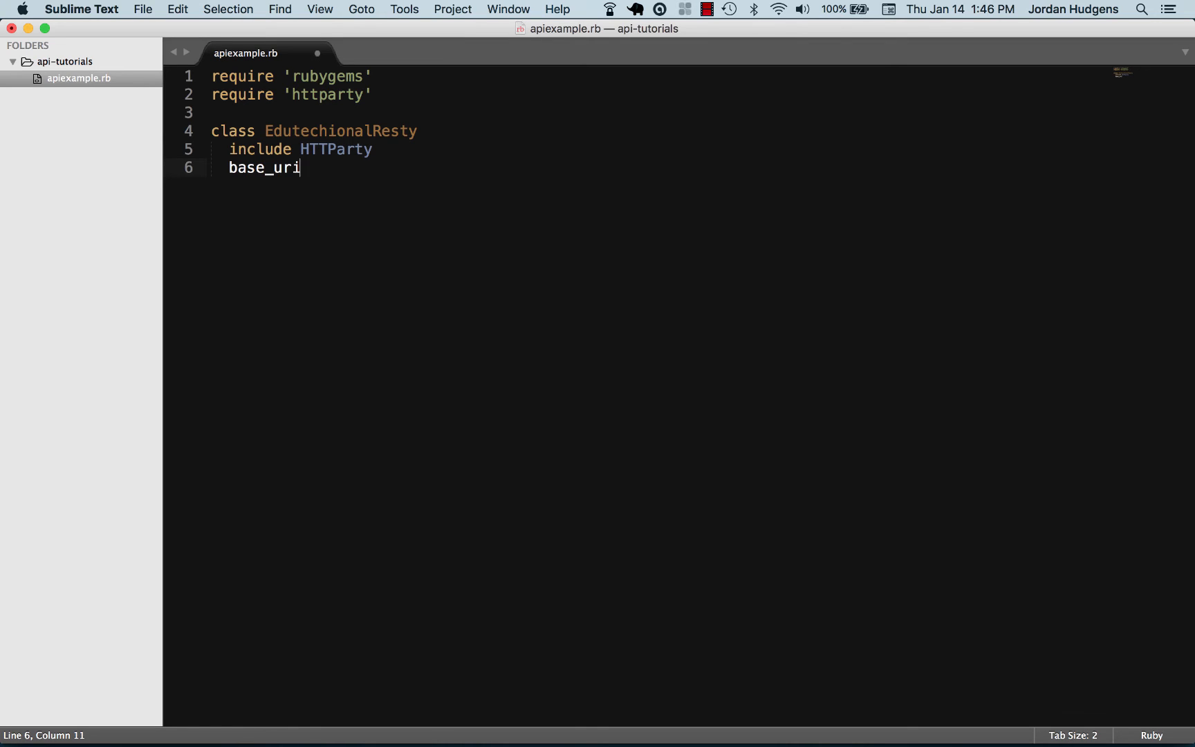
pyautogui.write('" "')
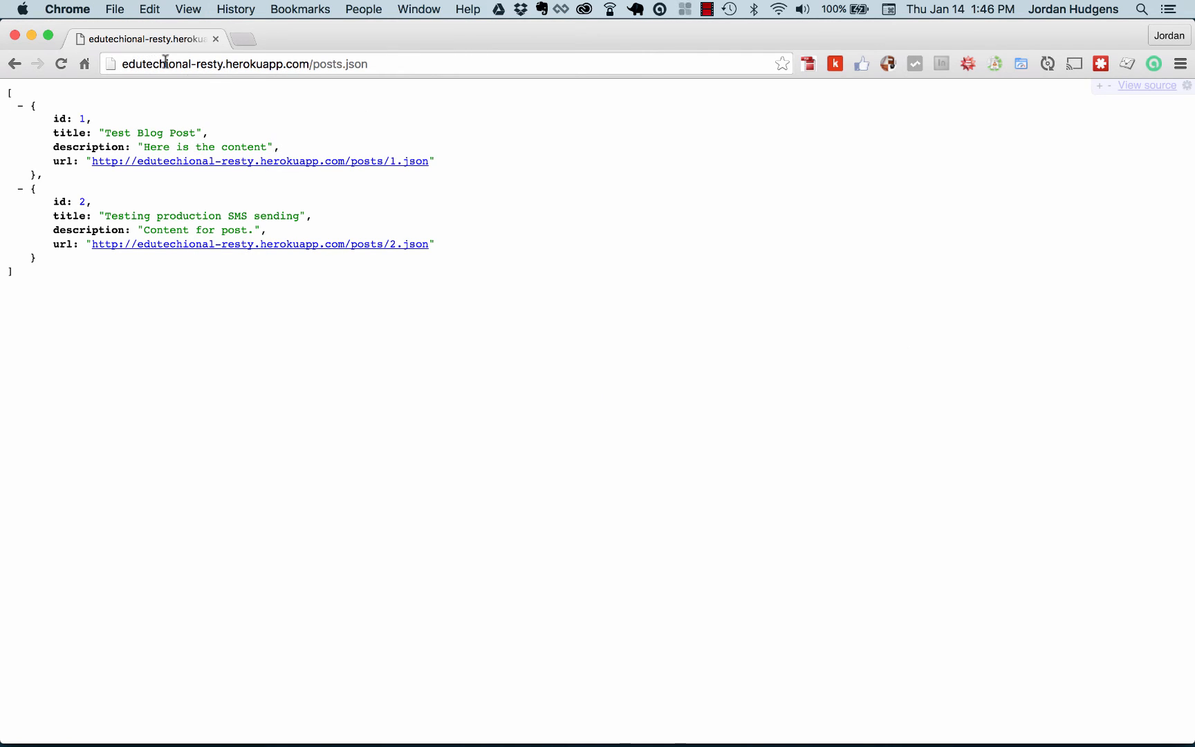
pyautogui.moveTo(297, 63)
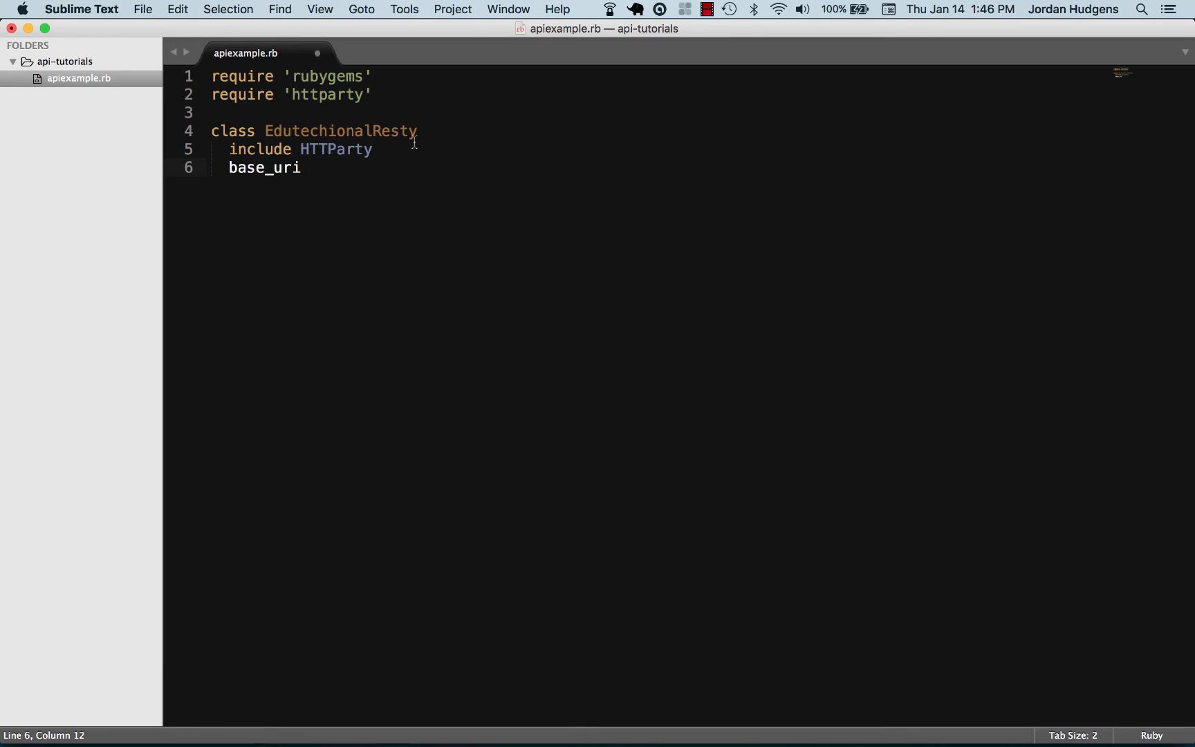
pyautogui.write('"http://edutechional-resty.herokuapp.com/"')
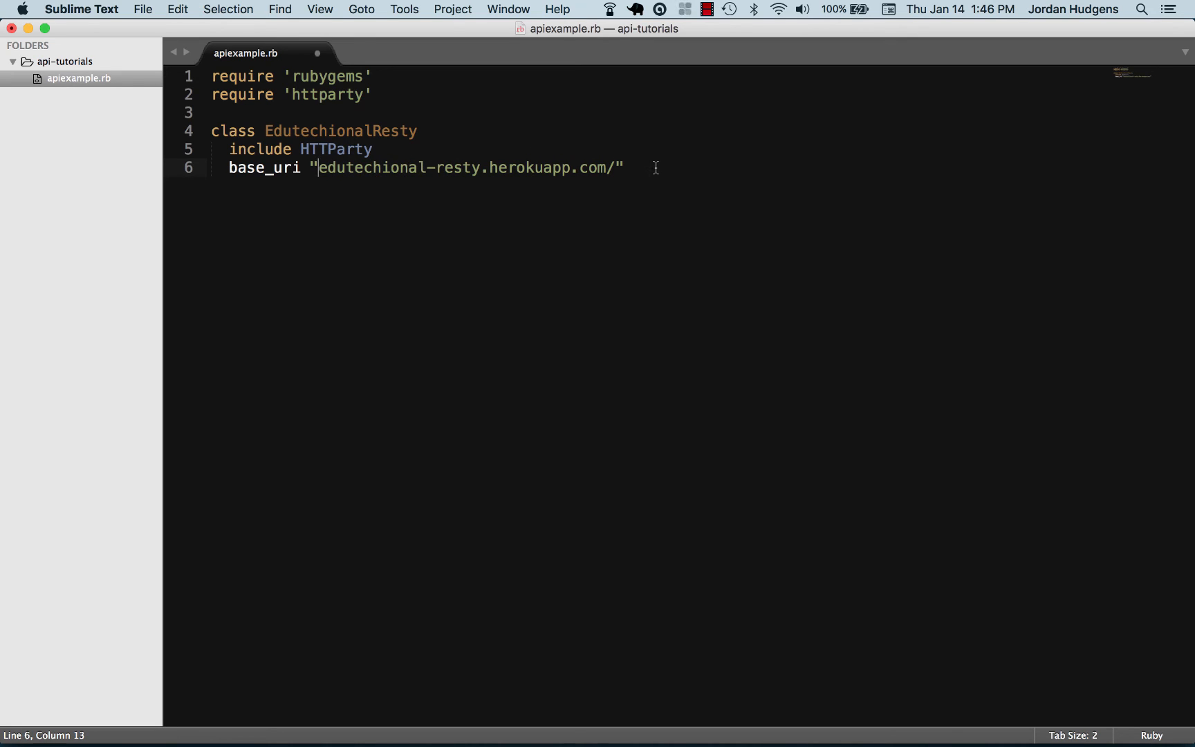
pyautogui.press('Enter')
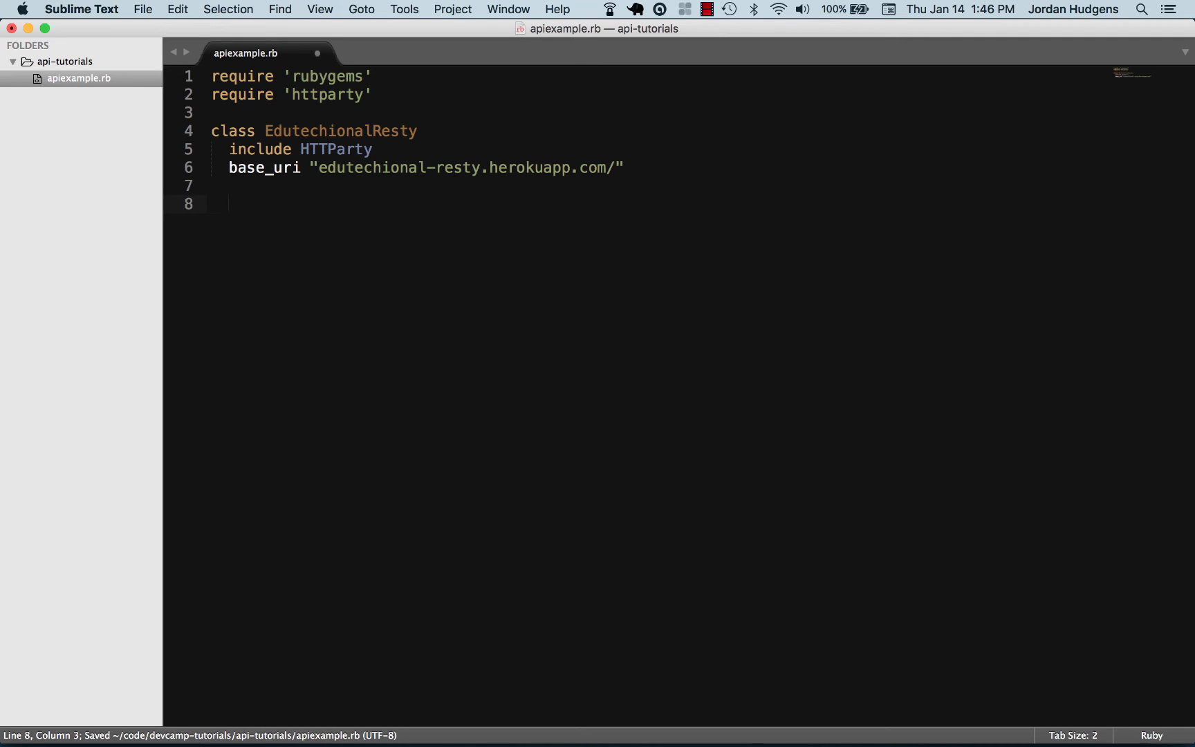
pyautogui.write('def post')
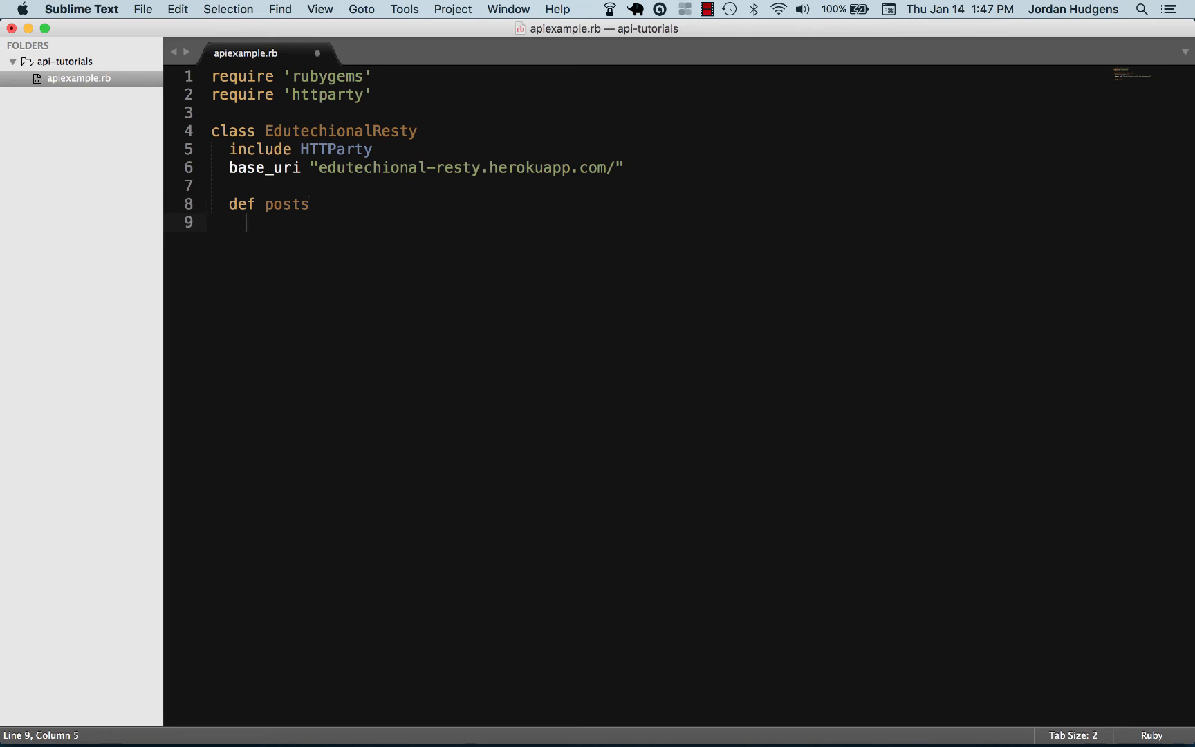
# Make posts call self.class.get('/posts.json'), then close the method and class with end
pyautogui.write('self.class')
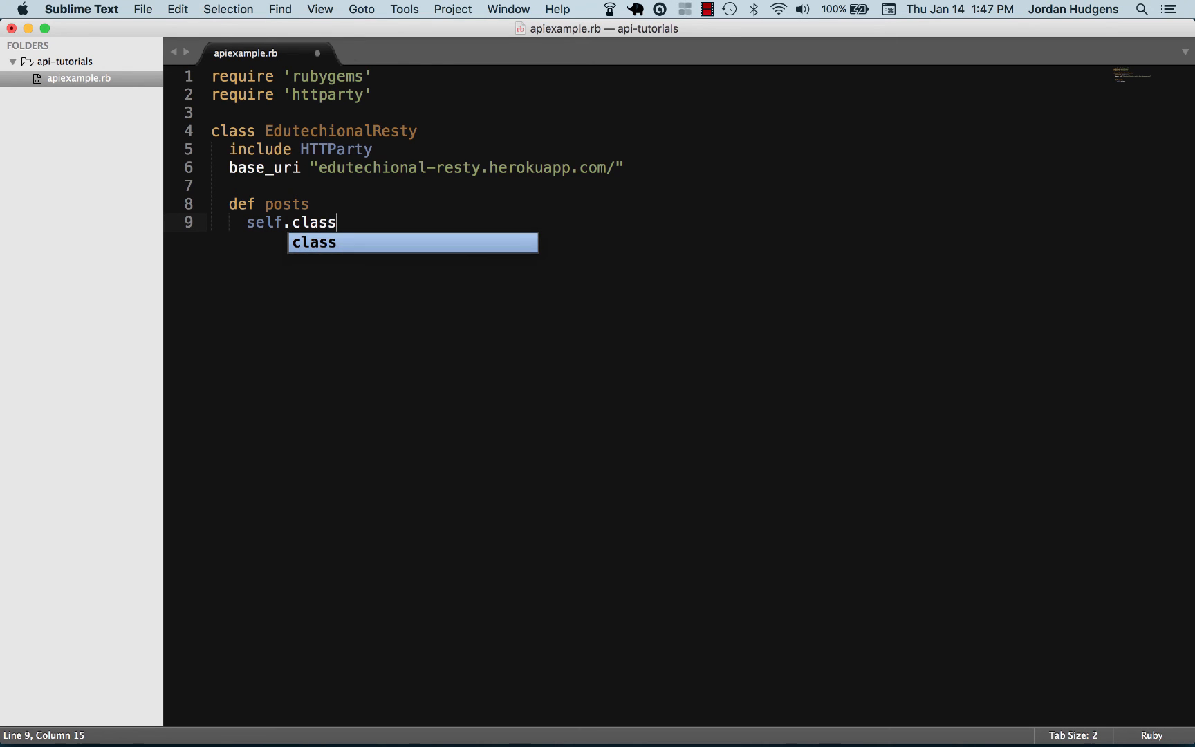
pyautogui.write('.get')
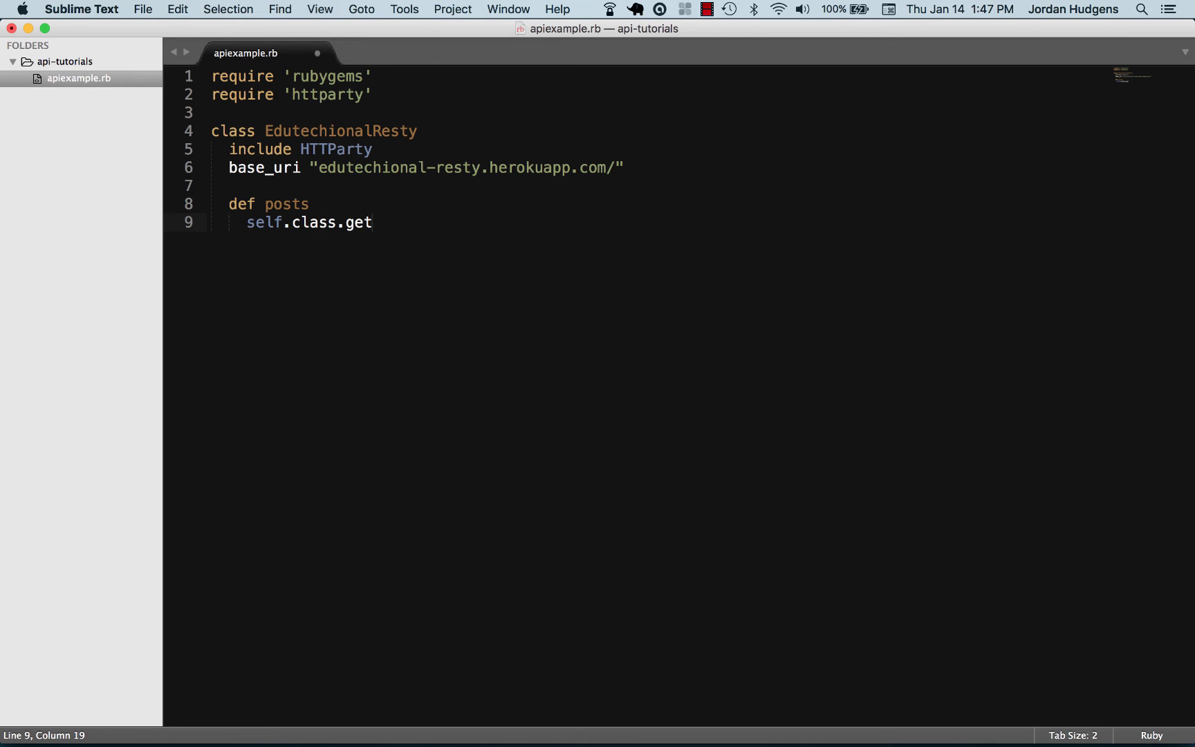
pyautogui.write('()')
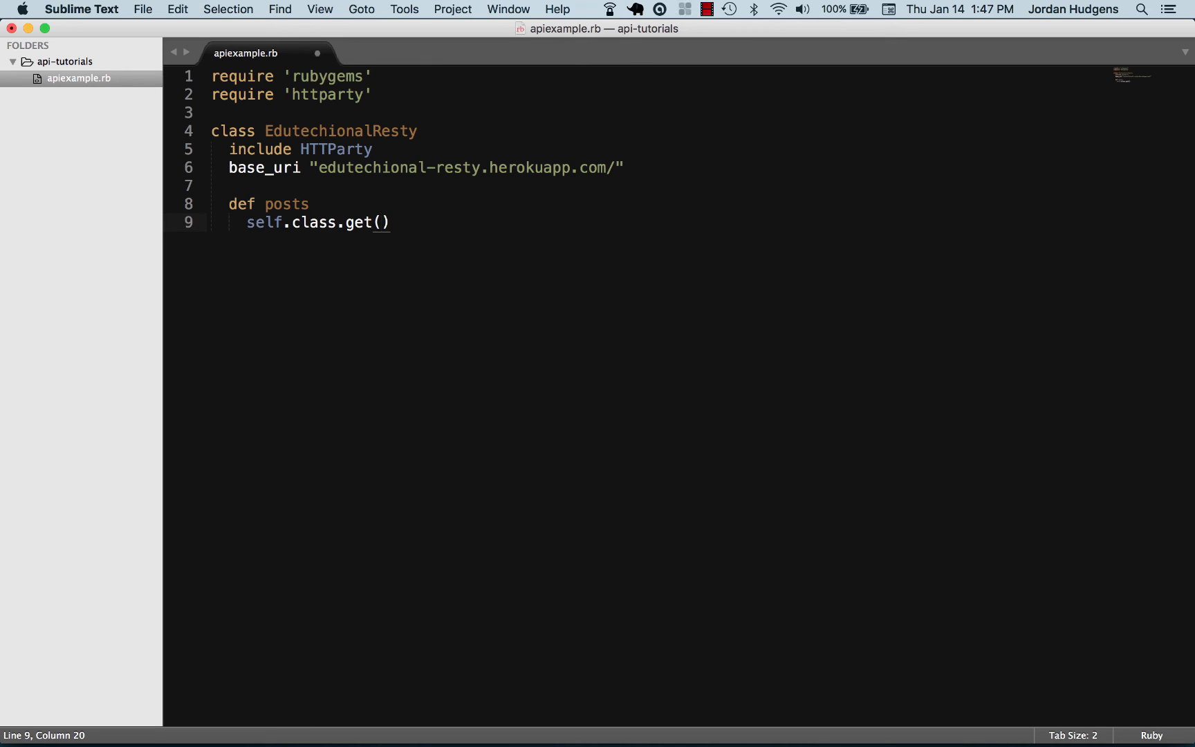
pyautogui.write("'/posts.json")
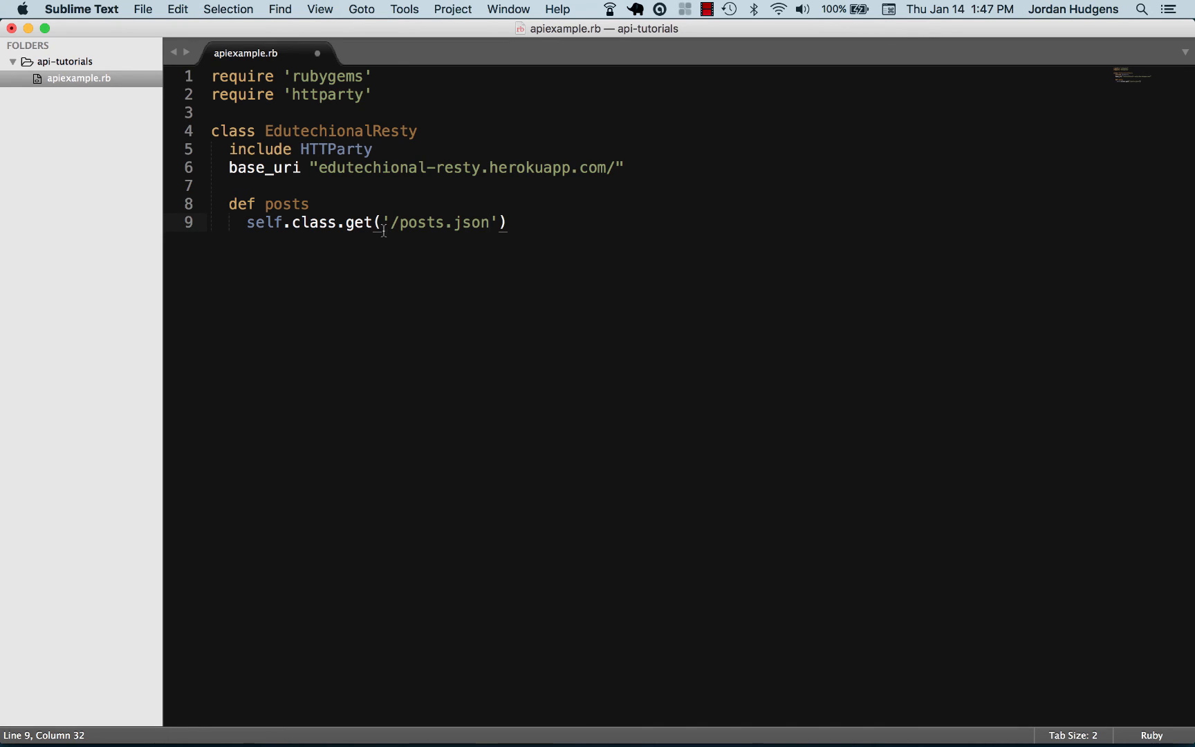
pyautogui.click(507, 223)
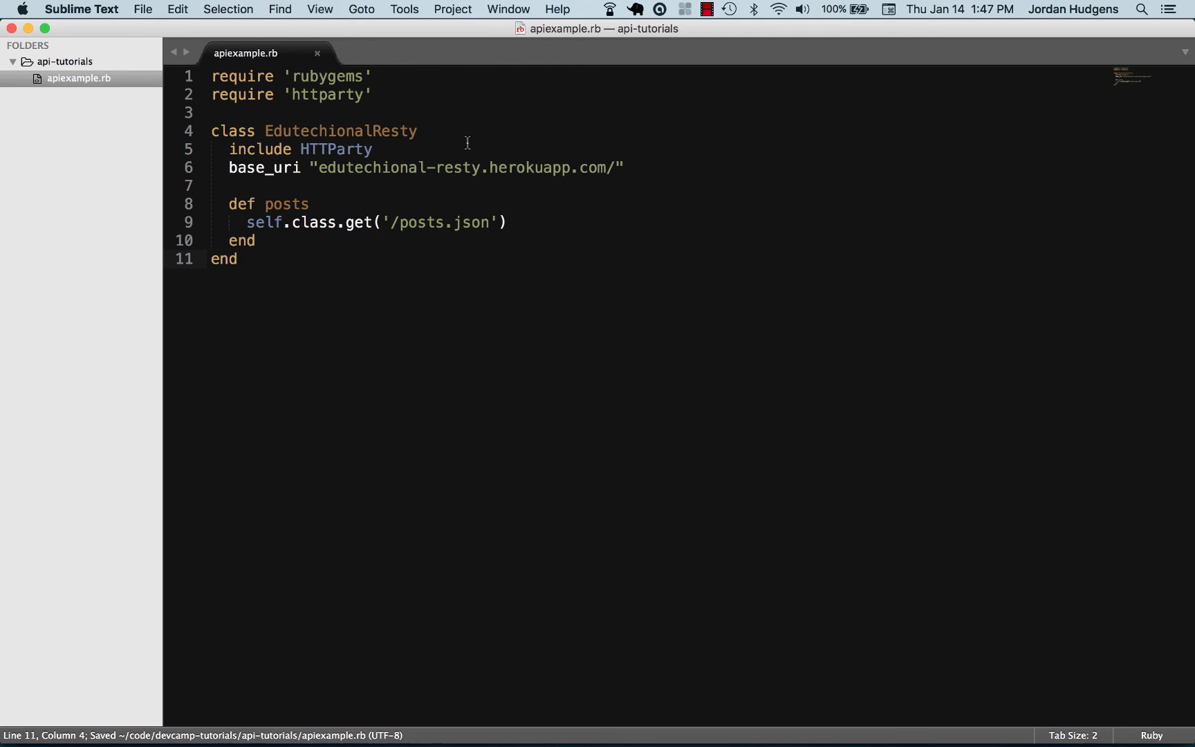
pyautogui.moveTo(385, 181)
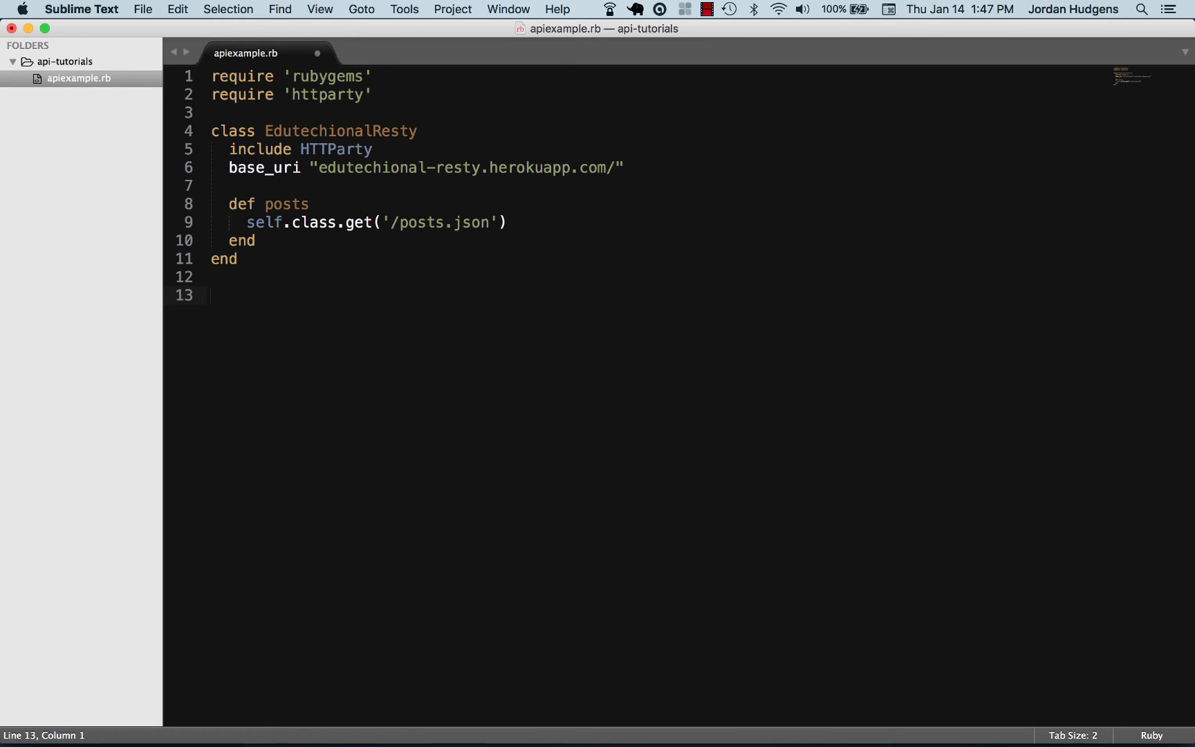
# Below the class, write edutechional_resty = EdutechionalResty.new
pyautogui.write('edutechional_')
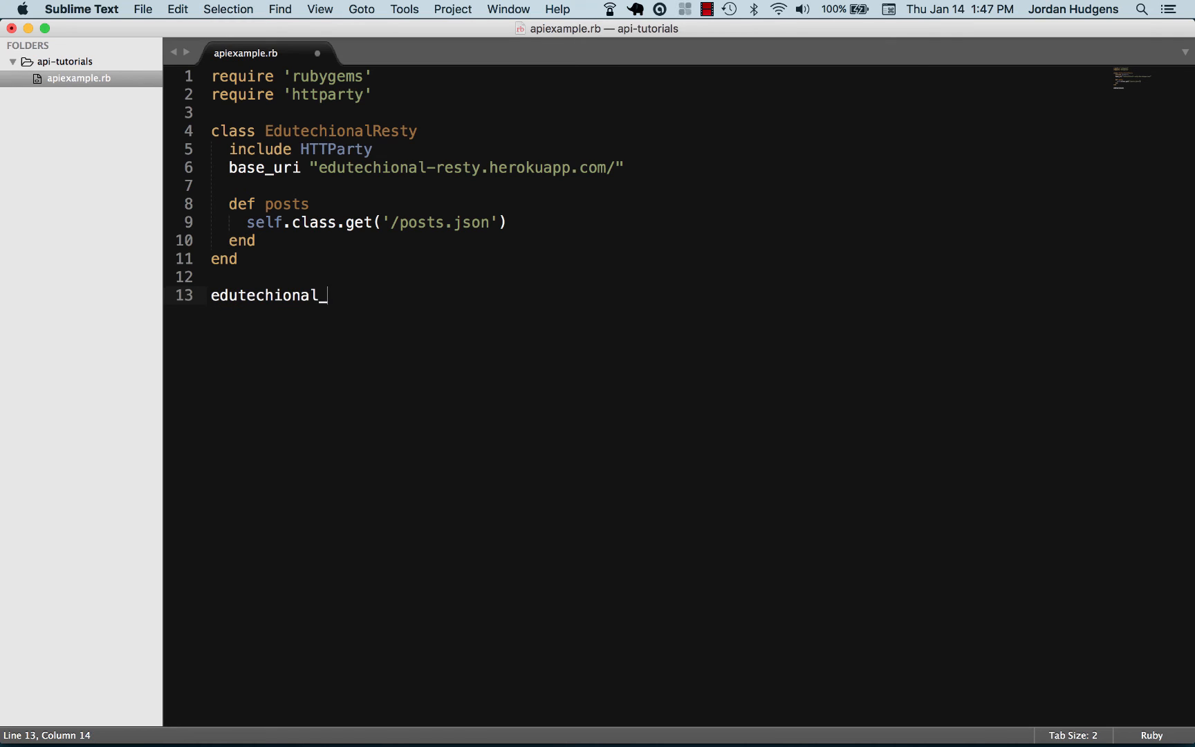
pyautogui.write('resty')
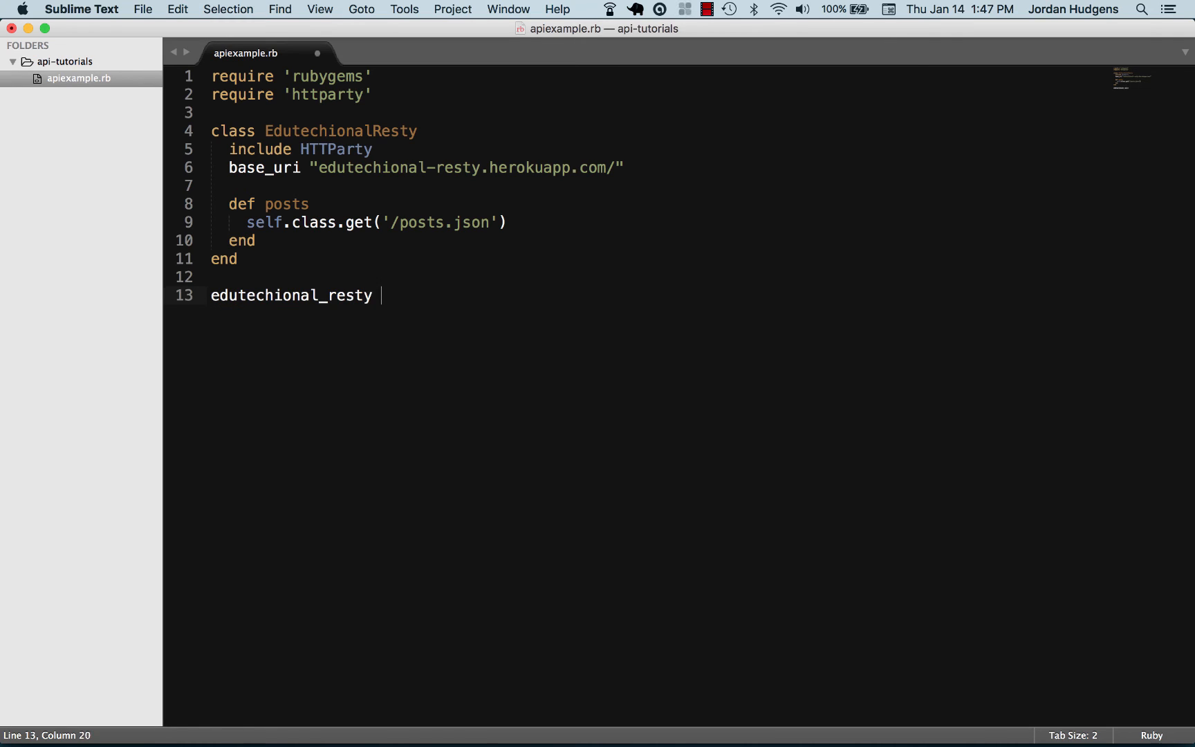
pyautogui.write('=')
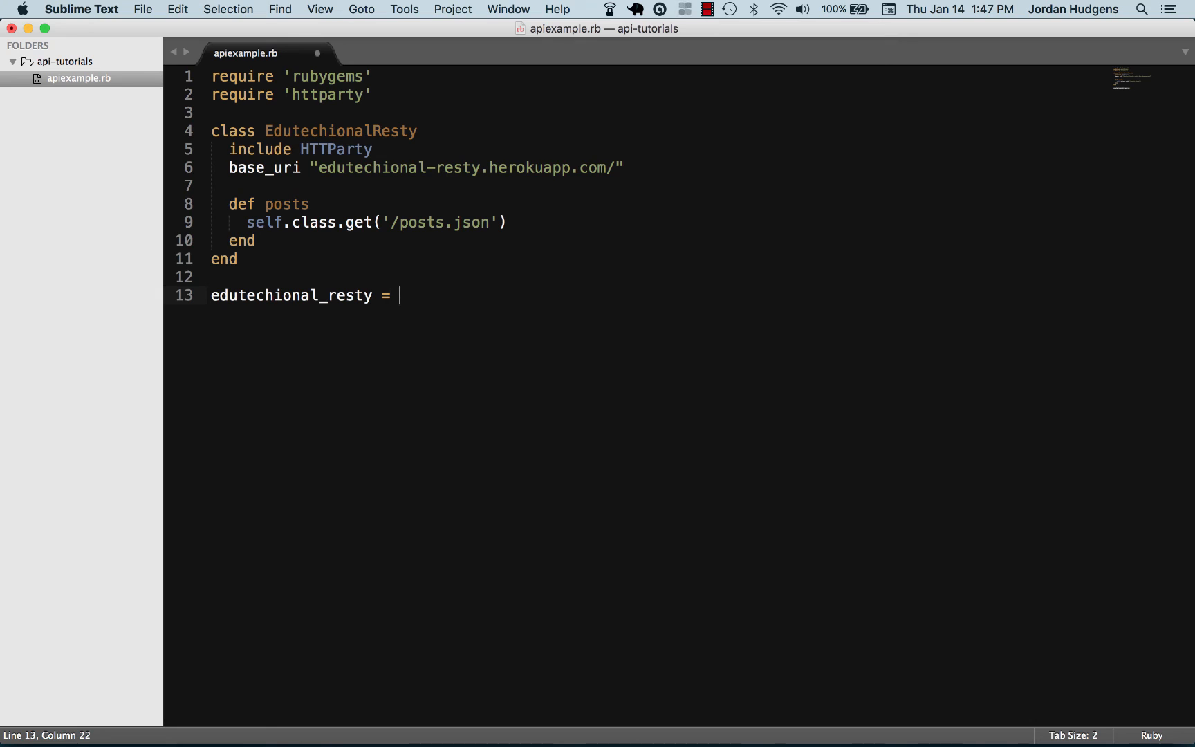
pyautogui.write('E')
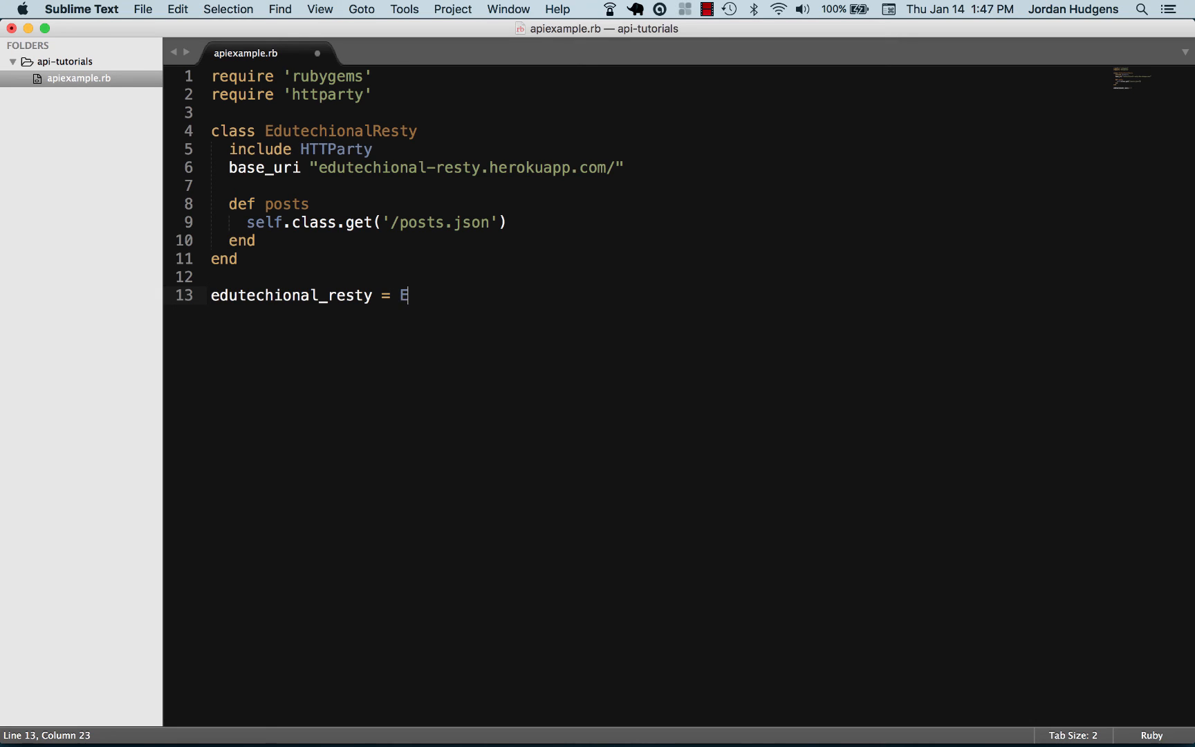
pyautogui.write('dutechionalResty')
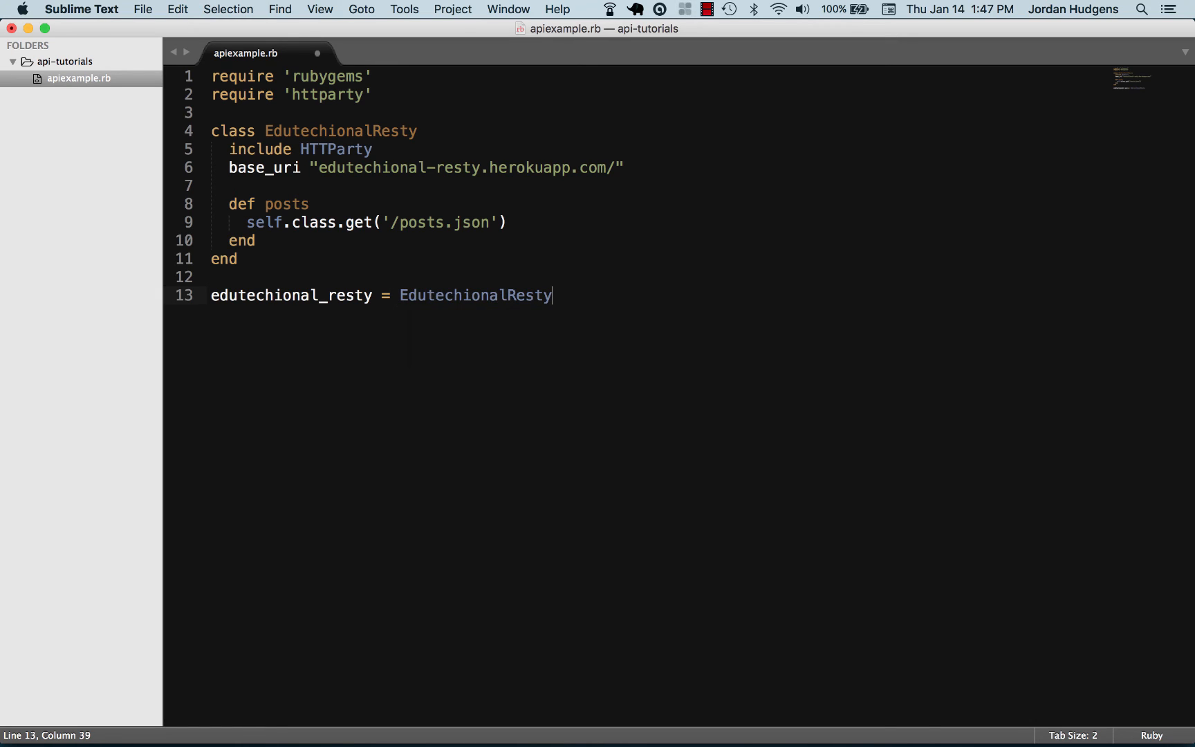
pyautogui.doubleClick(474, 295)
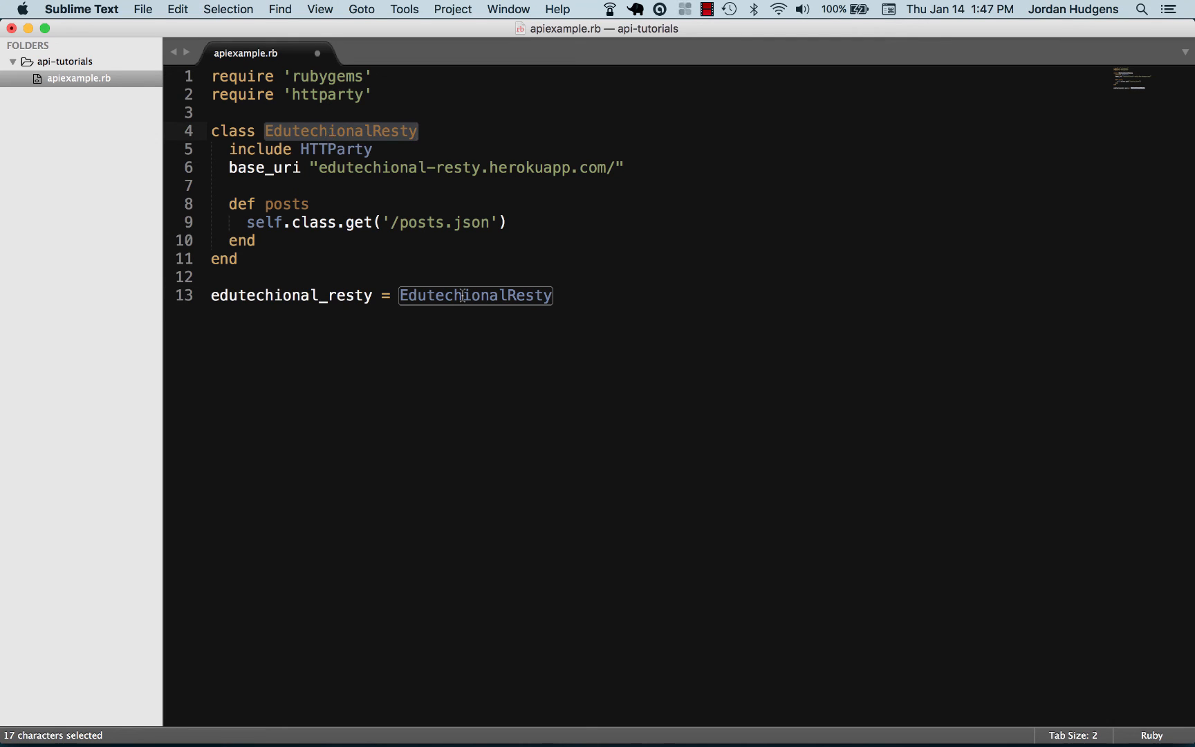
pyautogui.click(584, 300)
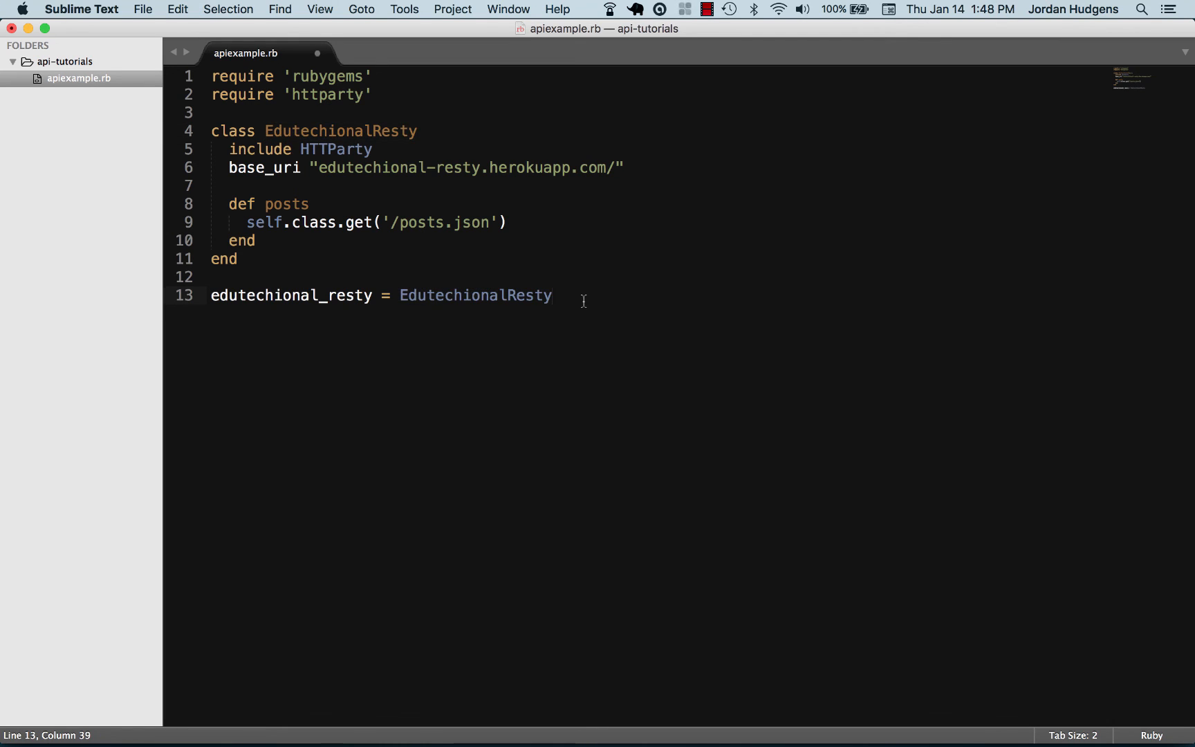
pyautogui.write('.new')
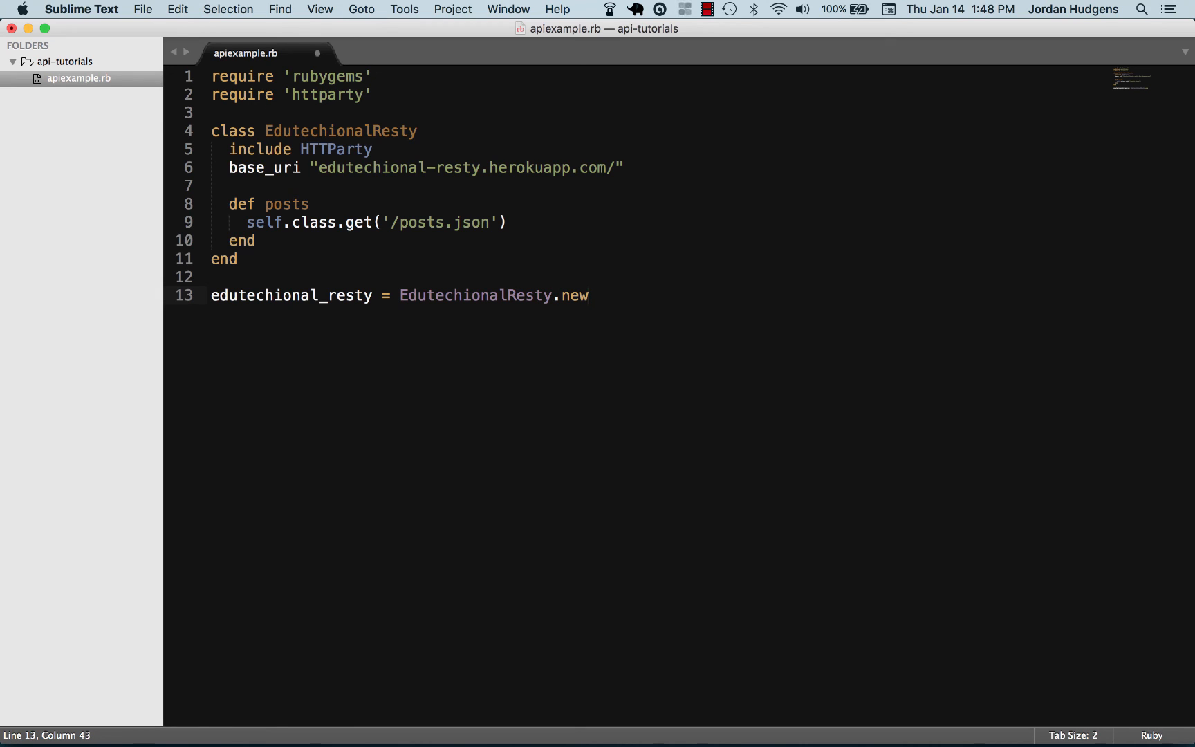
# Add puts edutechional_resty.posts on the next line, matching posts to the method
pyautogui.write('put')
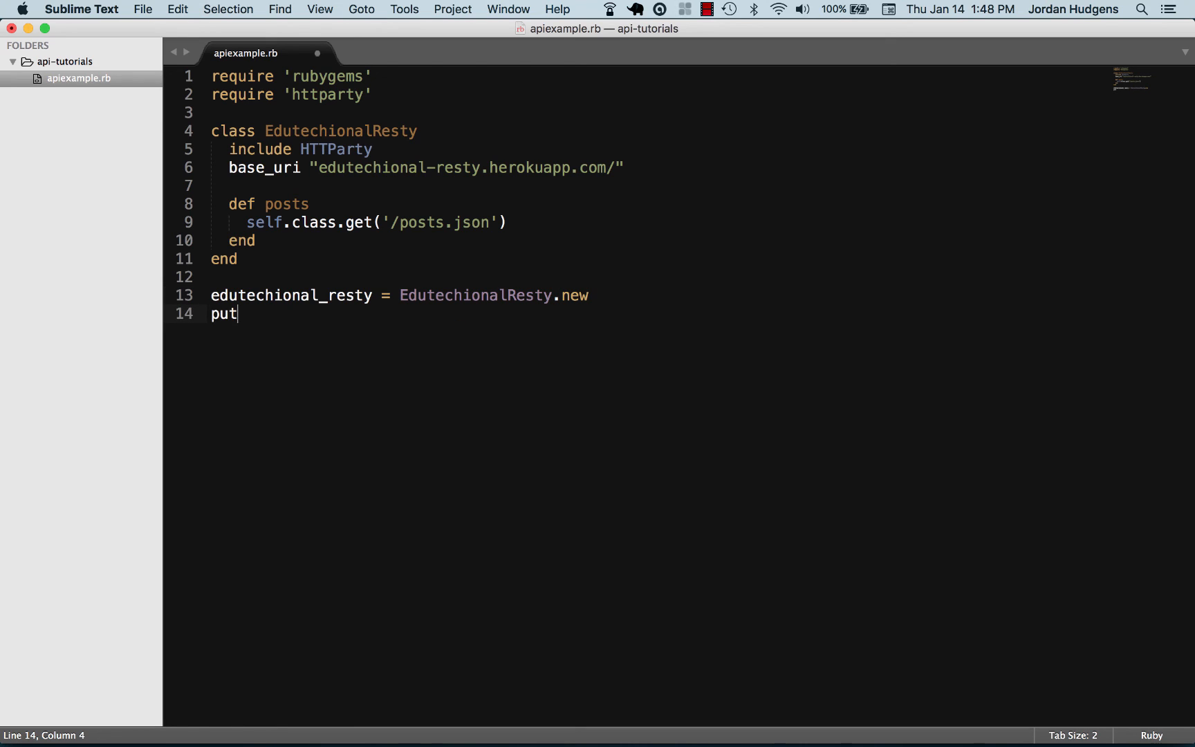
pyautogui.write('s edutechional_resty')
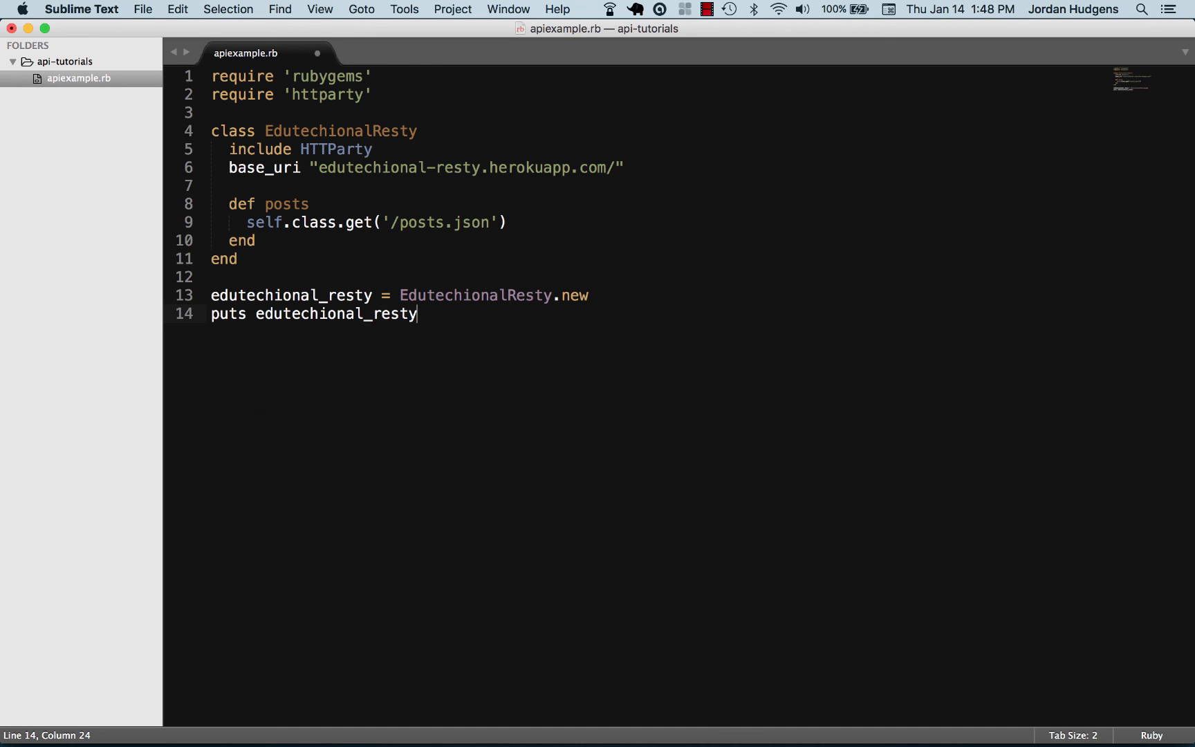
pyautogui.write('.')
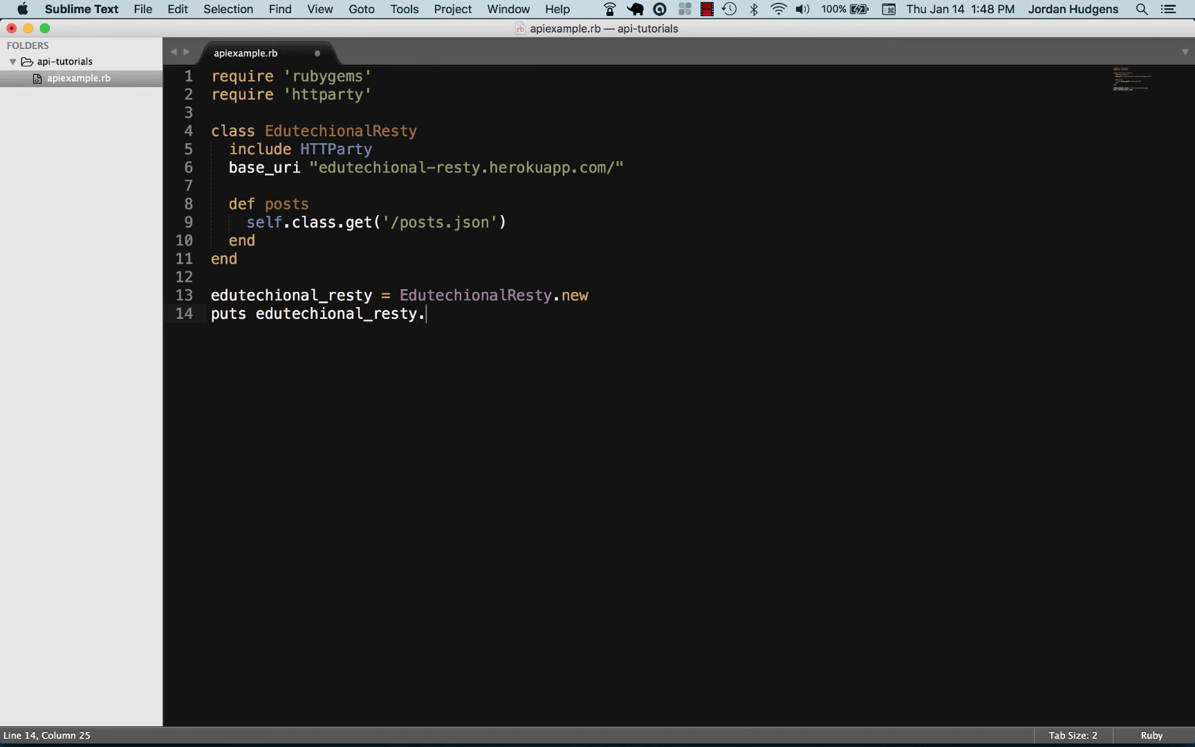
pyautogui.write('posts')
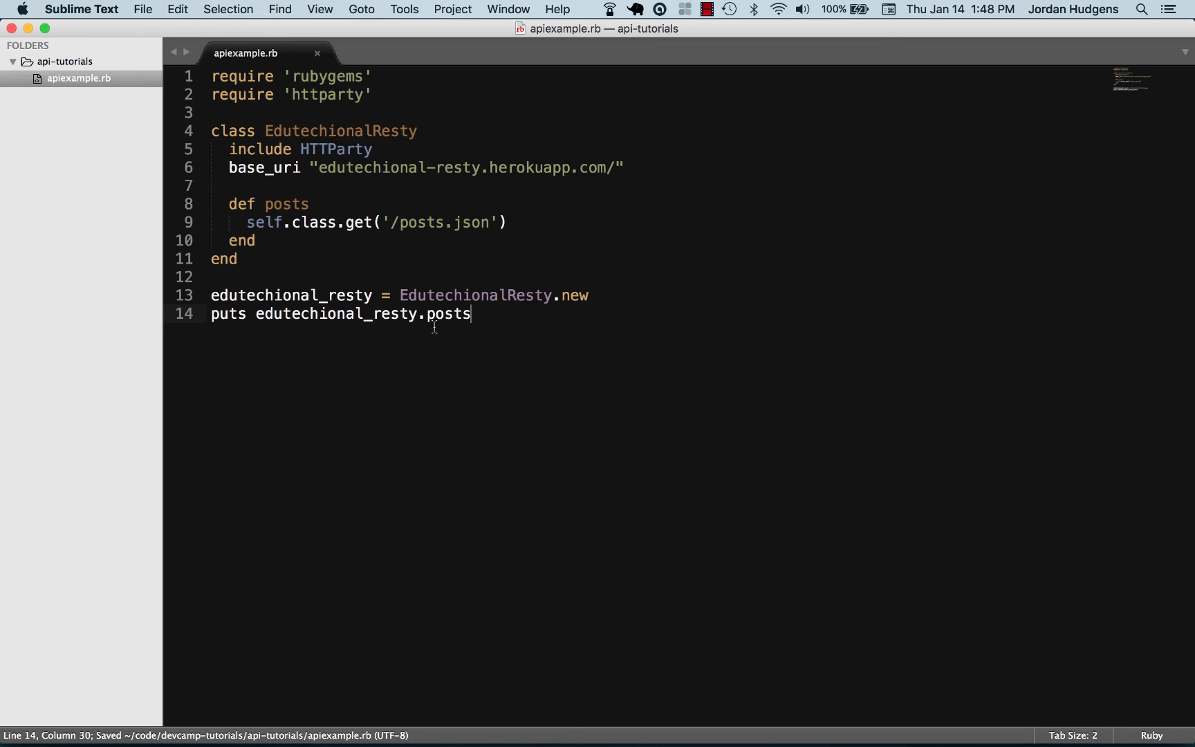
pyautogui.doubleClick(448, 314)
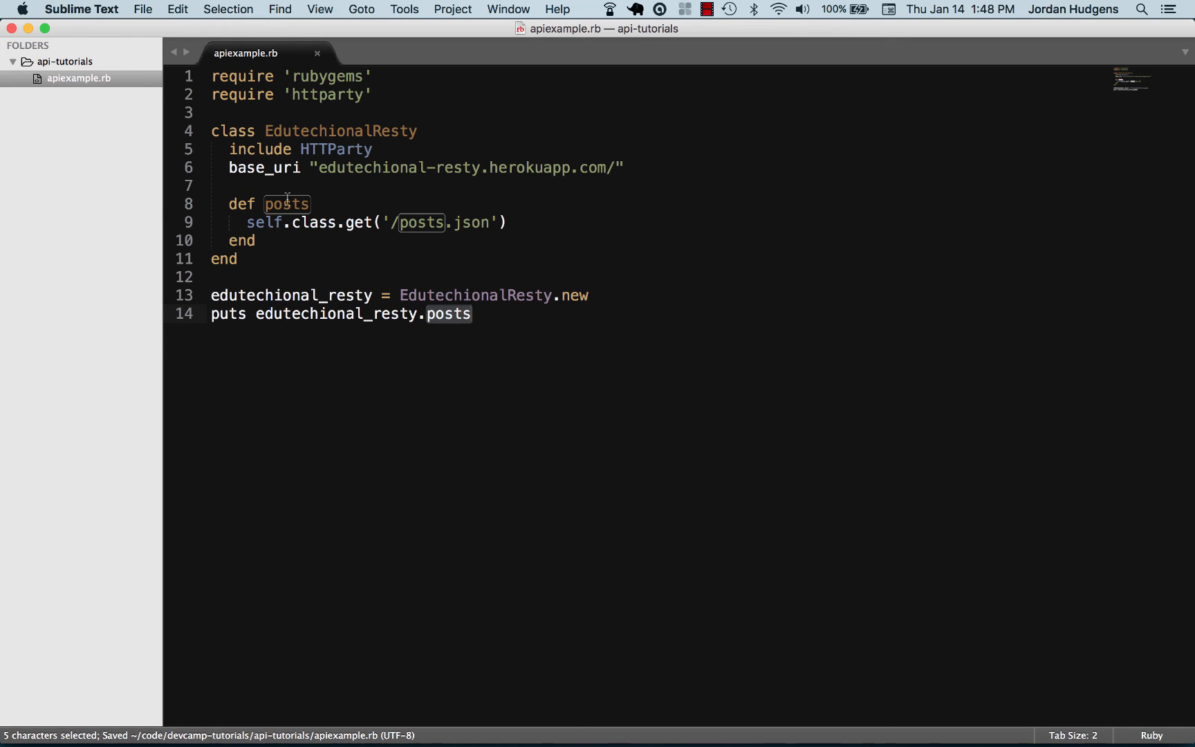
pyautogui.click(257, 240)
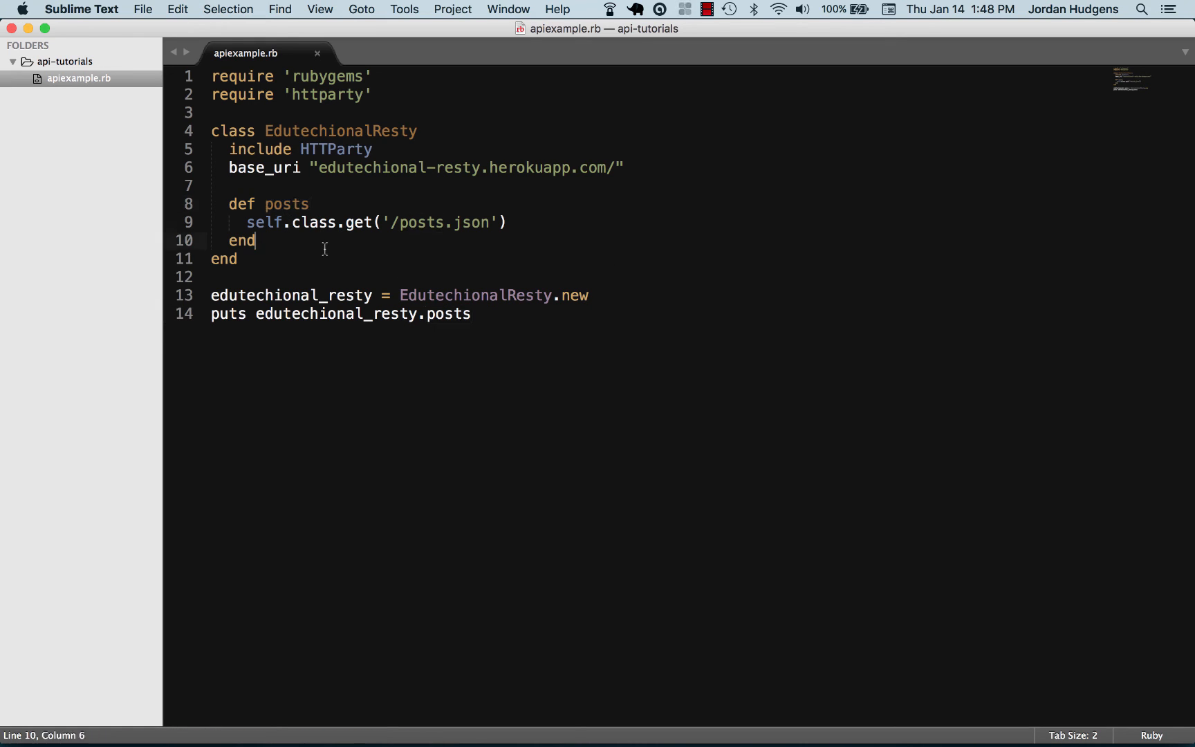
pyautogui.click(475, 314)
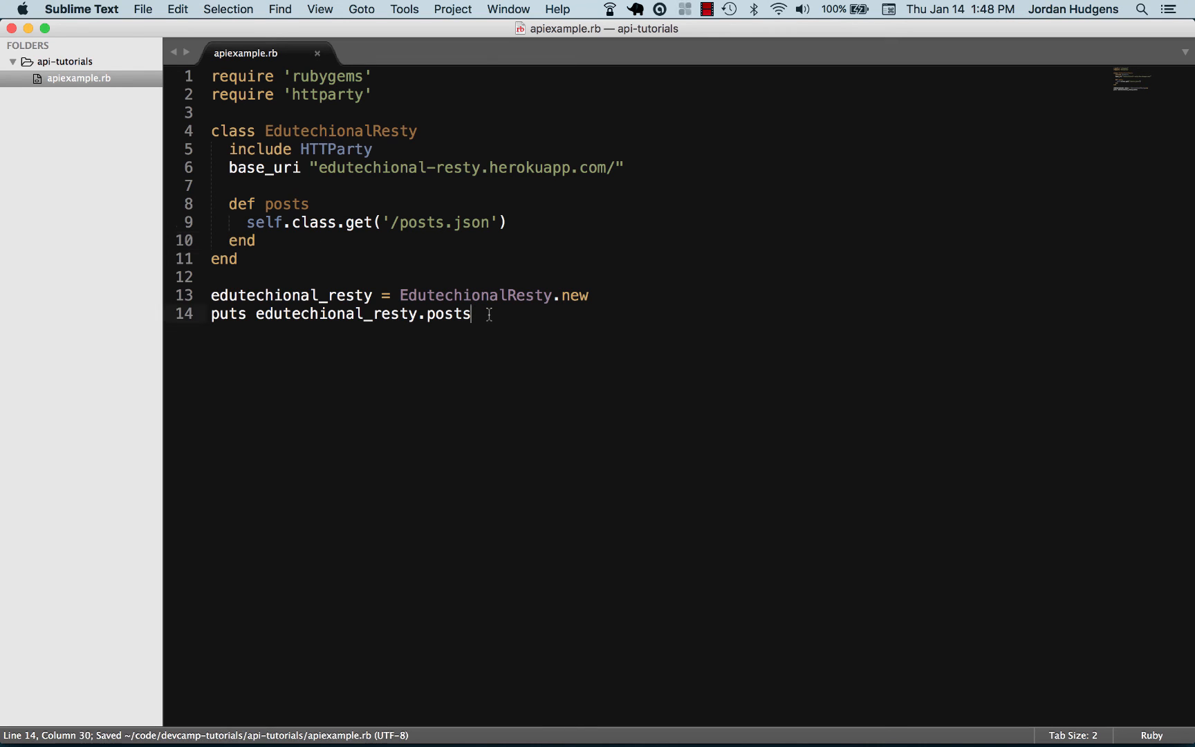
# Run ruby apiexample.rb in Terminal and compare the printed posts with posts.json in Chrome
pyautogui.press('Cmd+Tab')
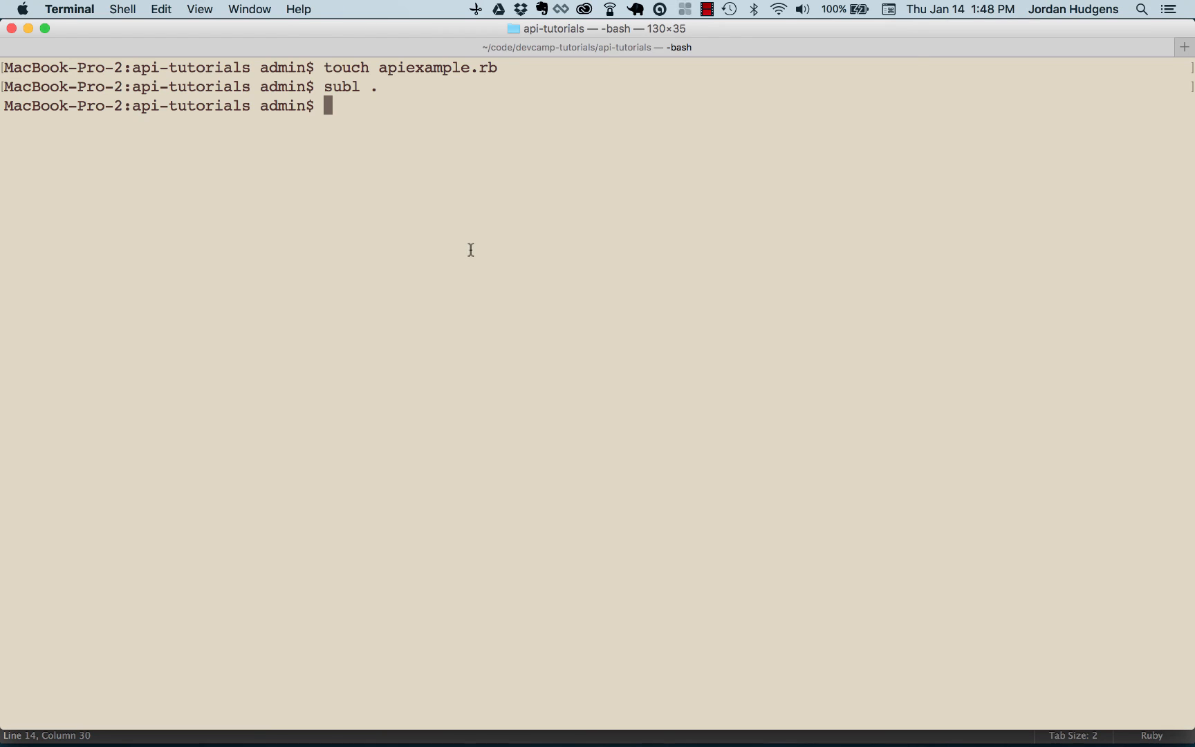
pyautogui.write('ruby apiexample.rb')
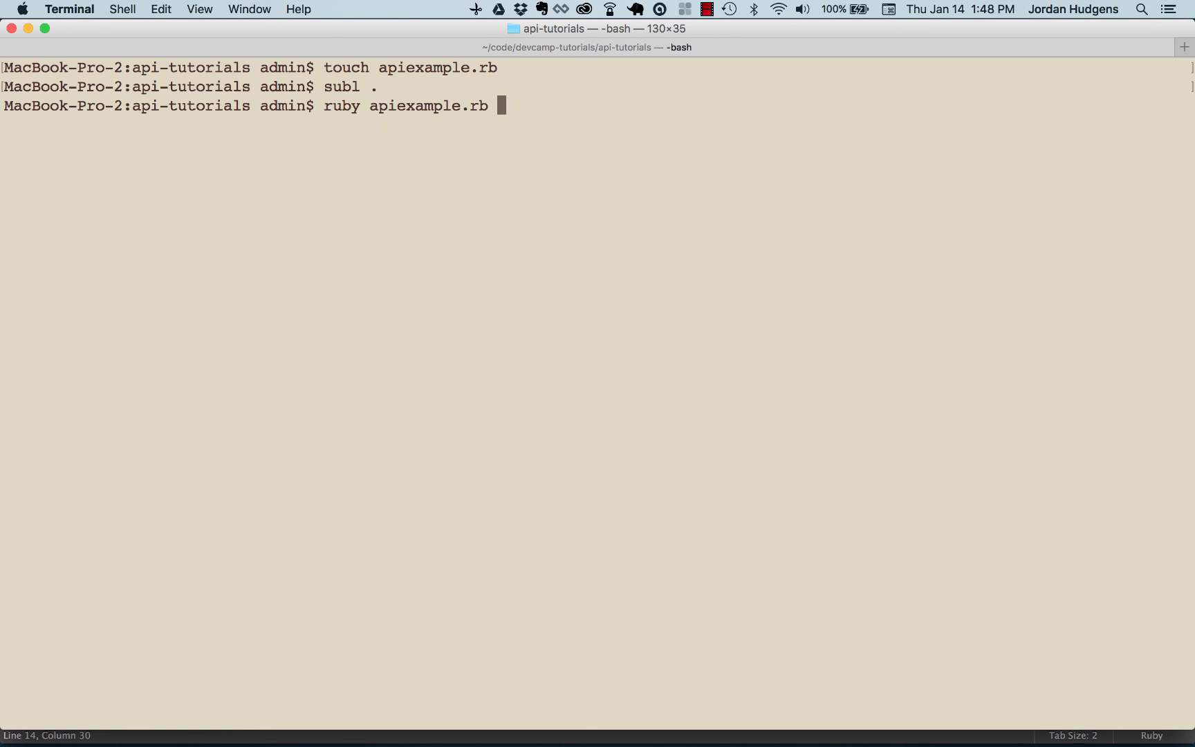
pyautogui.press('Return')
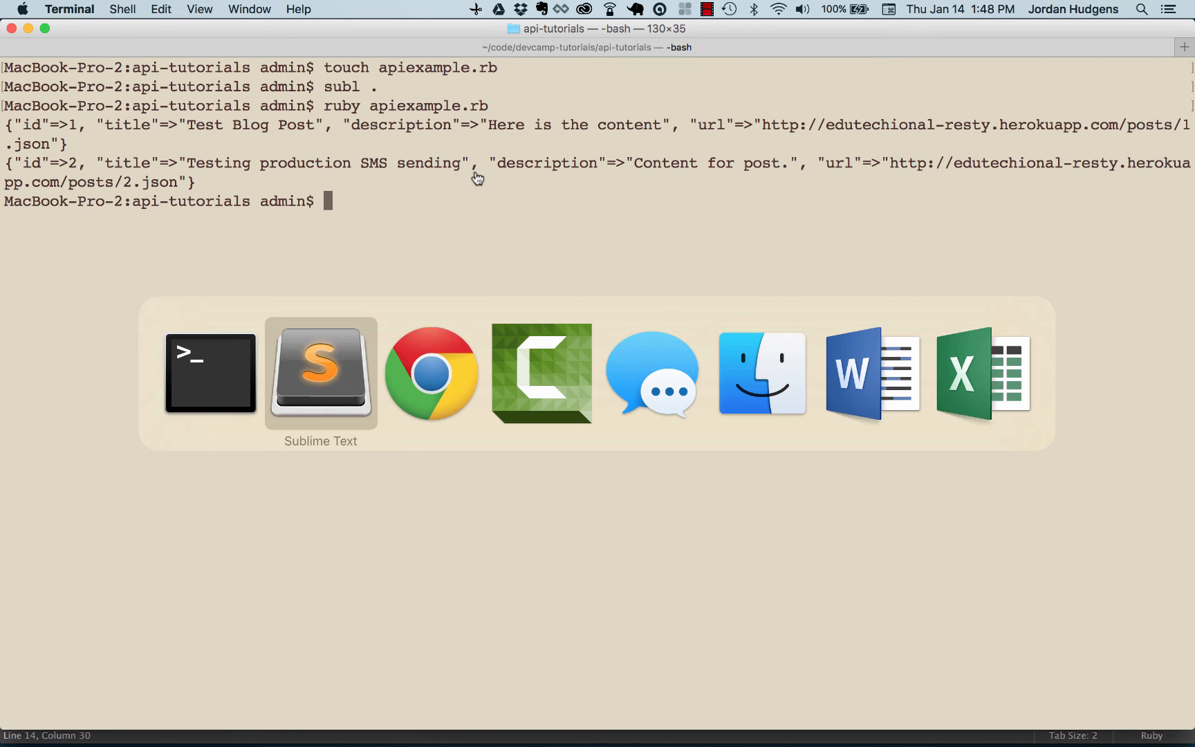
pyautogui.click(430, 373)
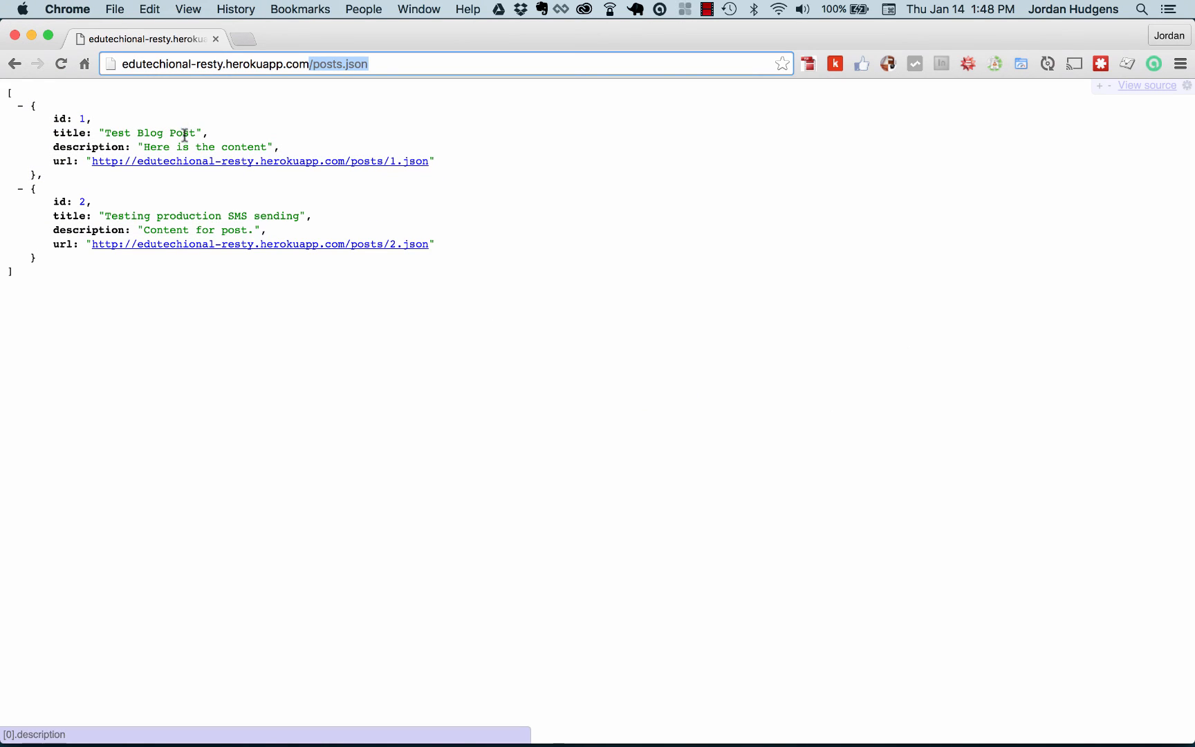